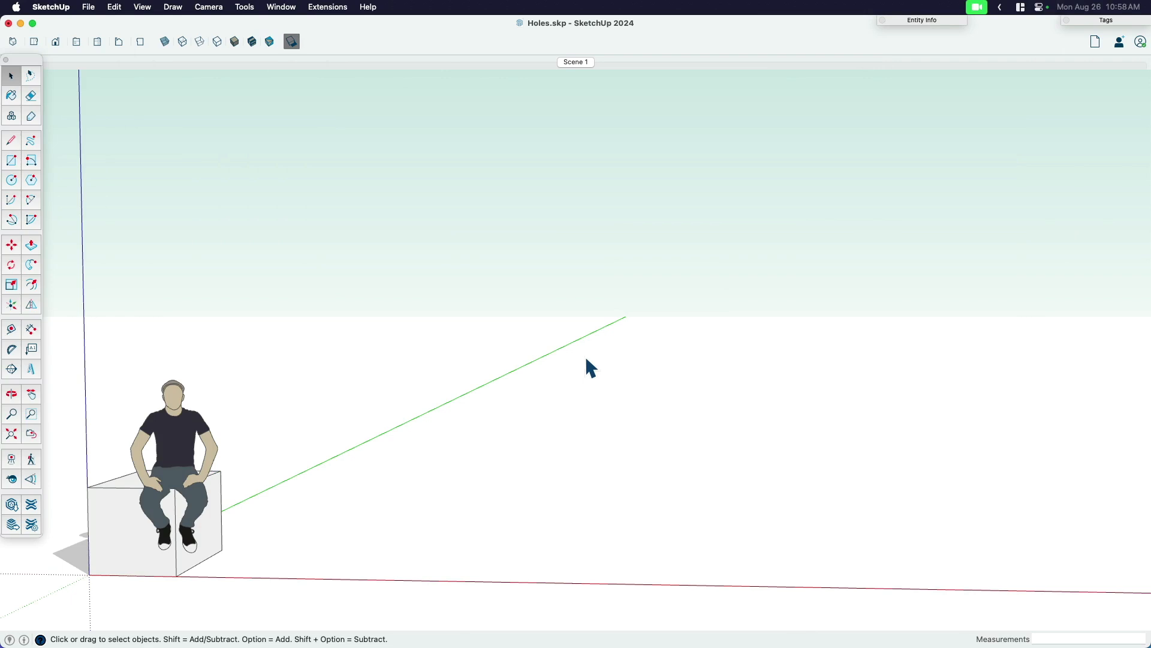
Reveal the wall group and orbit to face the upright wall slab head-on beside the figure.
{"action": "right_click", "coordinate": [591, 367]}
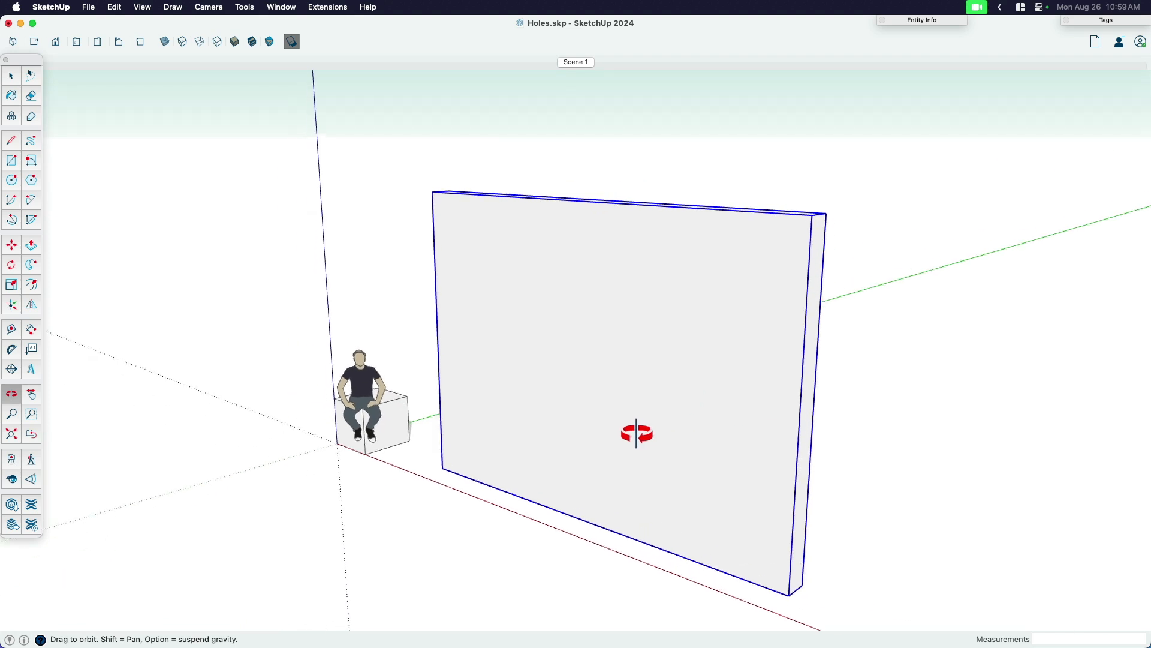
{"action": "left_click_drag", "start_coordinate": [637, 433], "coordinate": [711, 460]}
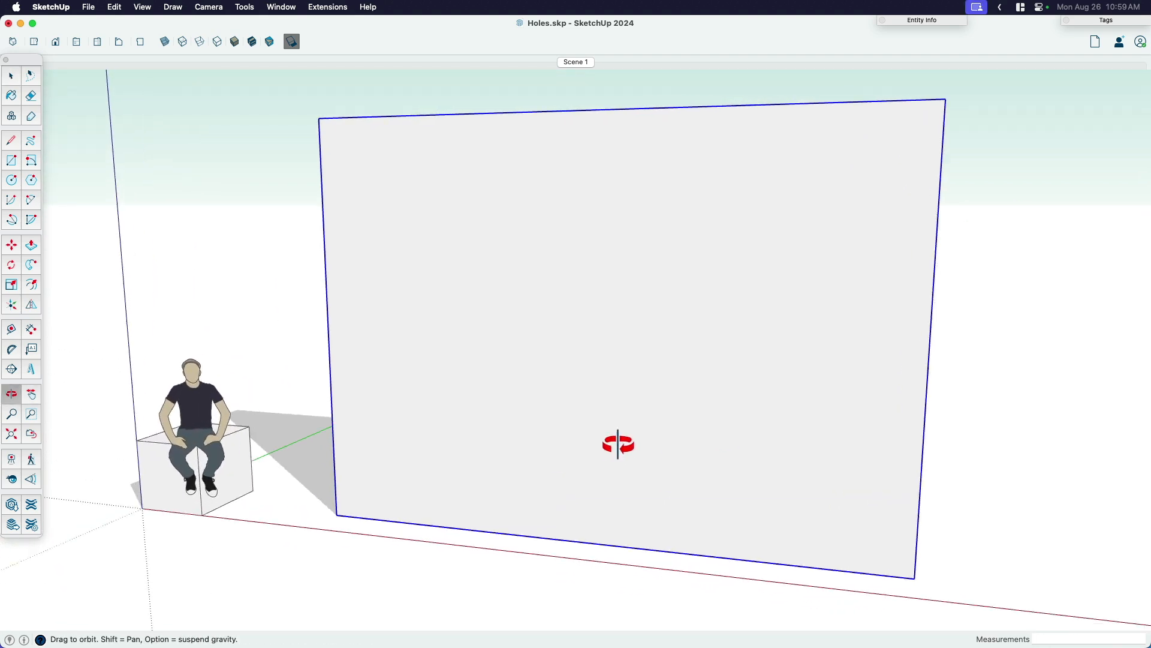
{"action": "left_click_drag", "start_coordinate": [619, 443], "coordinate": [549, 444]}
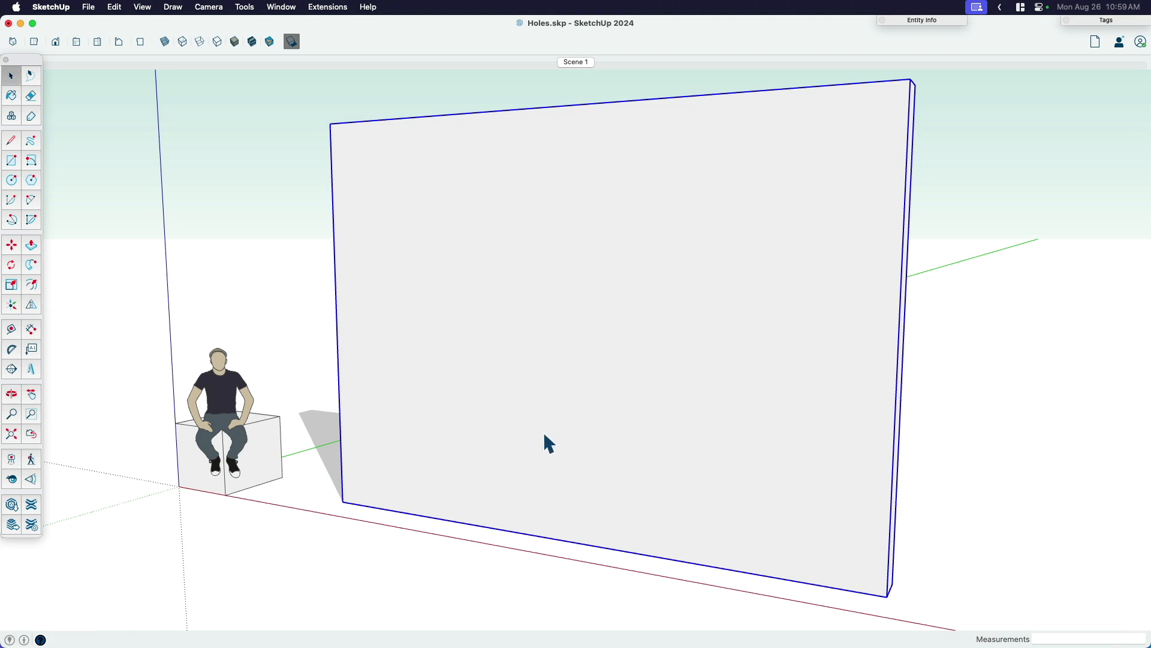
{"action": "left_click", "coordinate": [32, 395]}
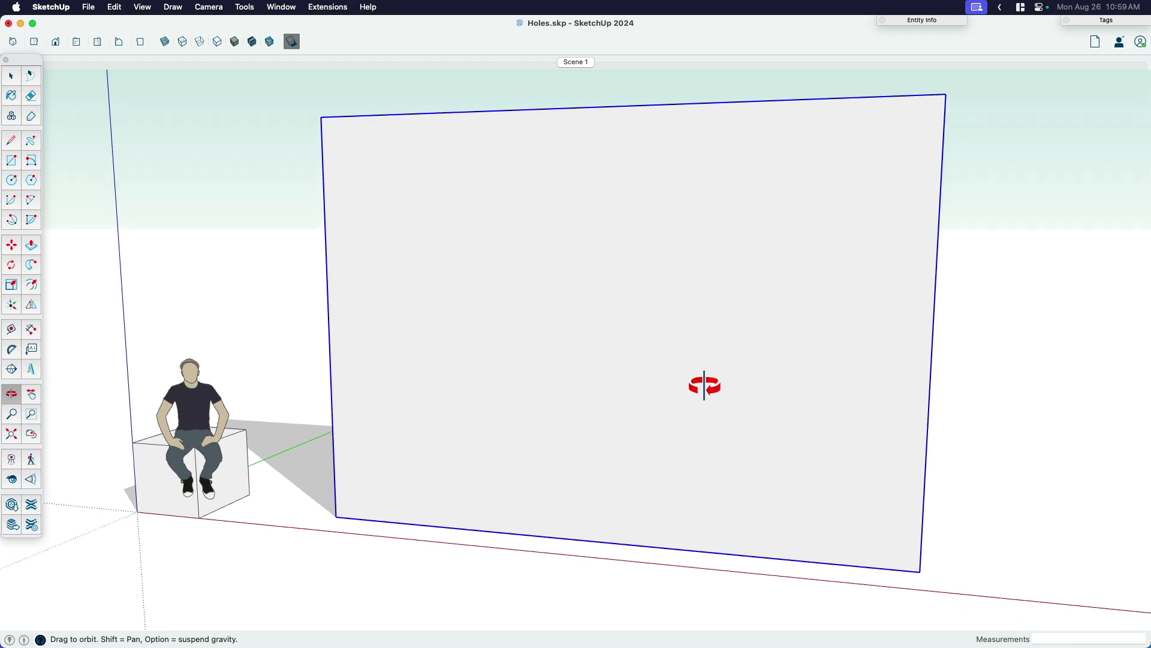
{"action": "left_click", "coordinate": [11, 75]}
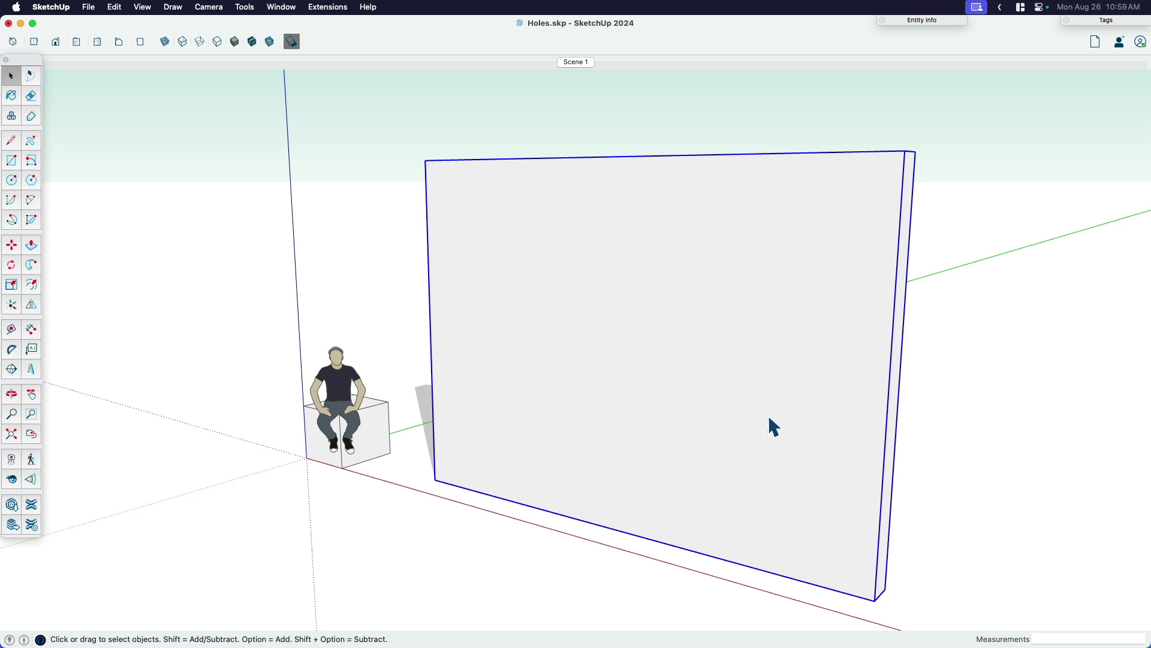
{"action": "left_click", "coordinate": [10, 395]}
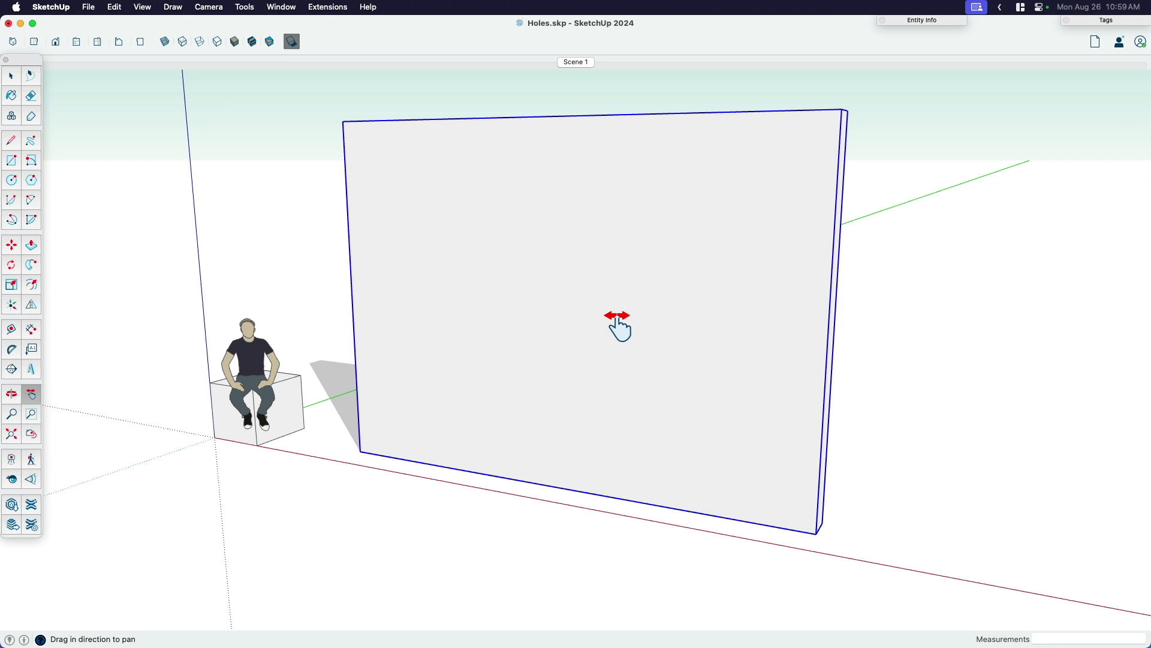
{"action": "mouse_move", "coordinate": [992, 495]}
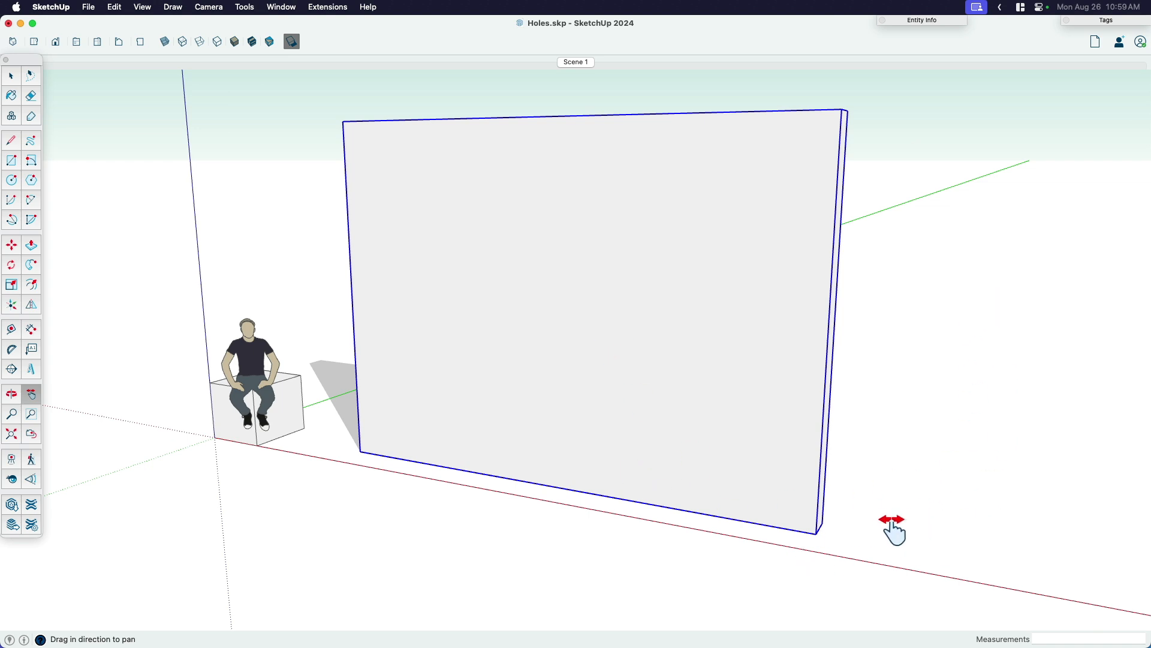
{"action": "mouse_move", "coordinate": [625, 410]}
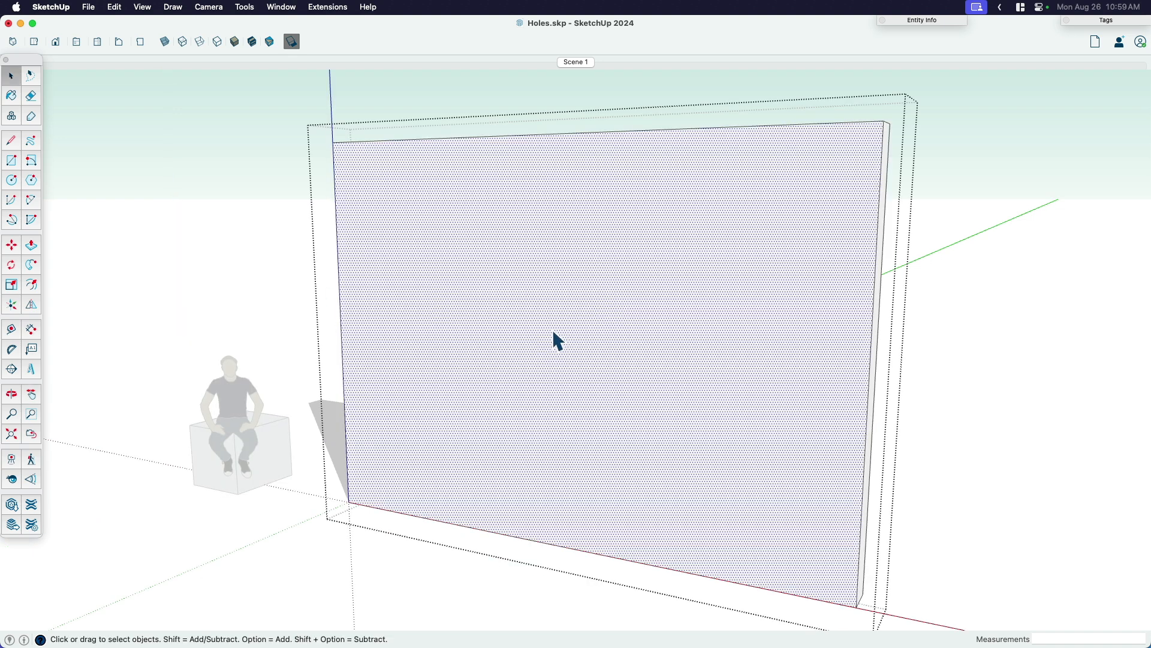
{"action": "mouse_move", "coordinate": [547, 336]}
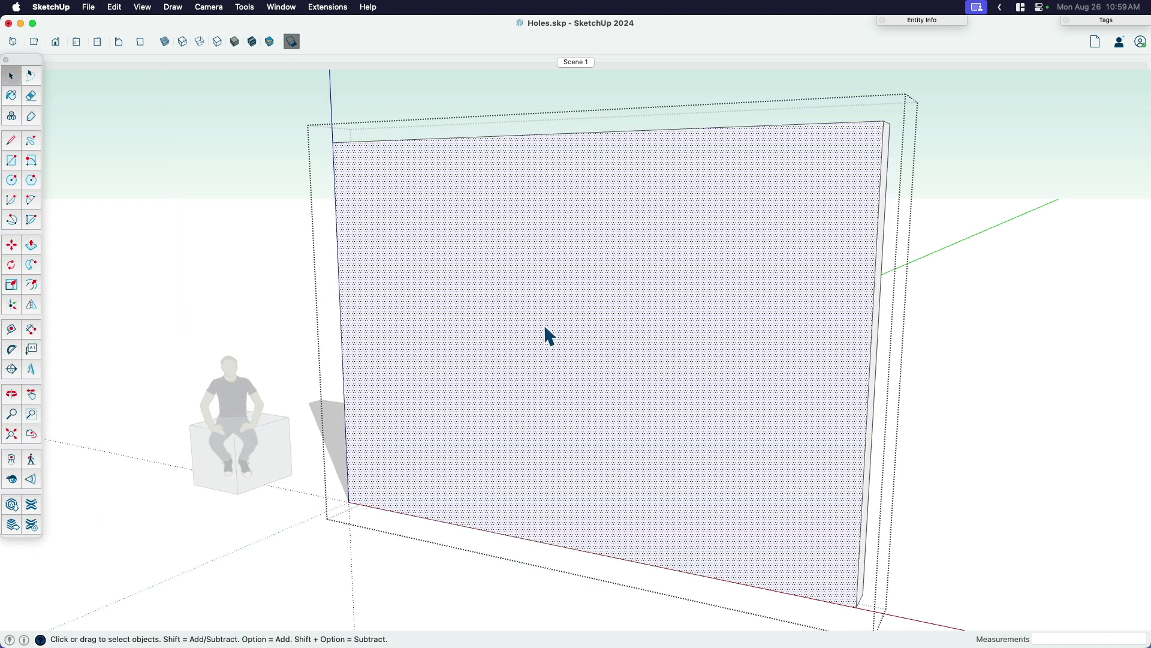
{"action": "mouse_move", "coordinate": [463, 364]}
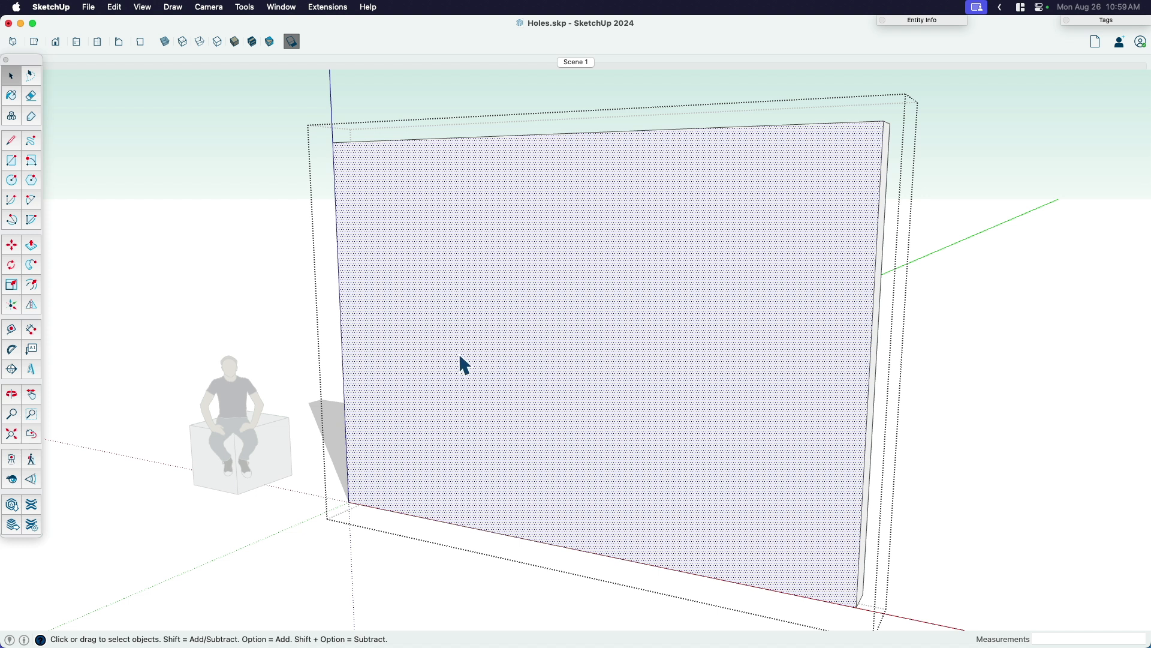
Draw a tall rectangle, a circle and a freehand blob on the wall's front face.
{"action": "left_click", "coordinate": [11, 159]}
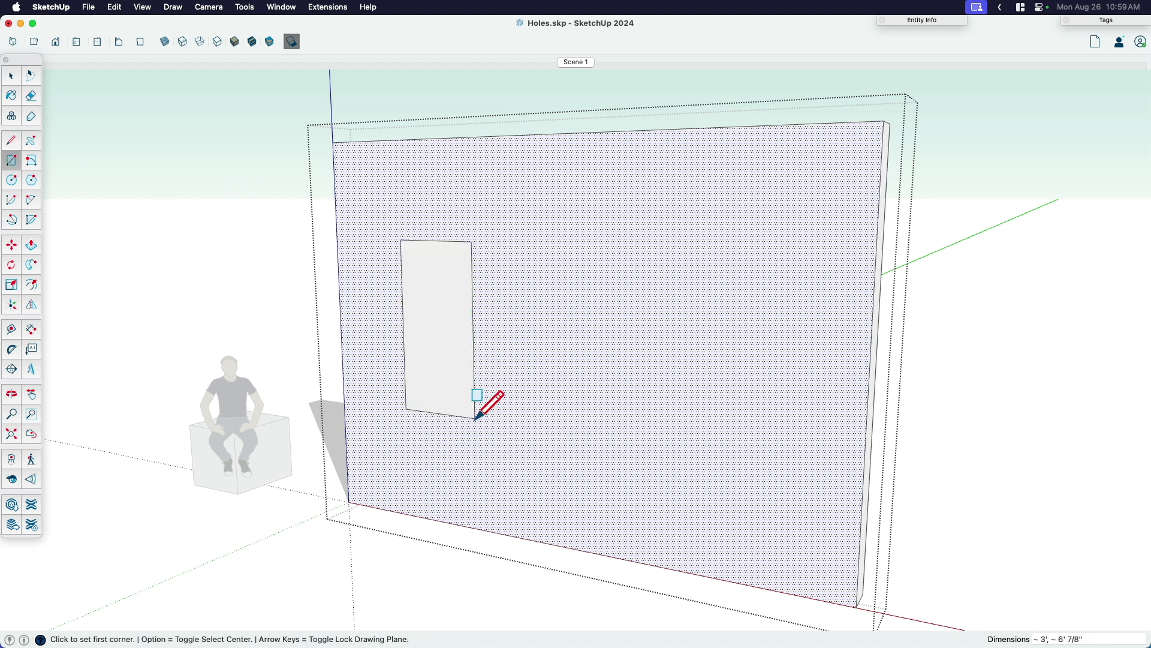
{"action": "left_click", "coordinate": [11, 180]}
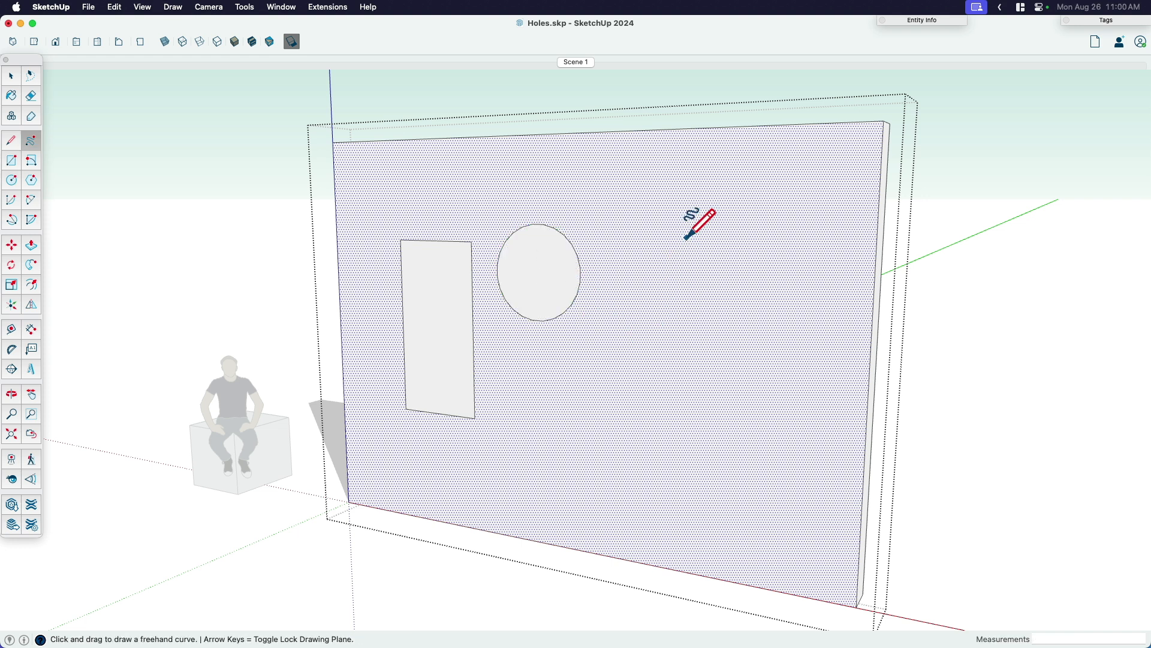
{"action": "left_click_drag", "start_coordinate": [685, 235], "coordinate": [626, 454]}
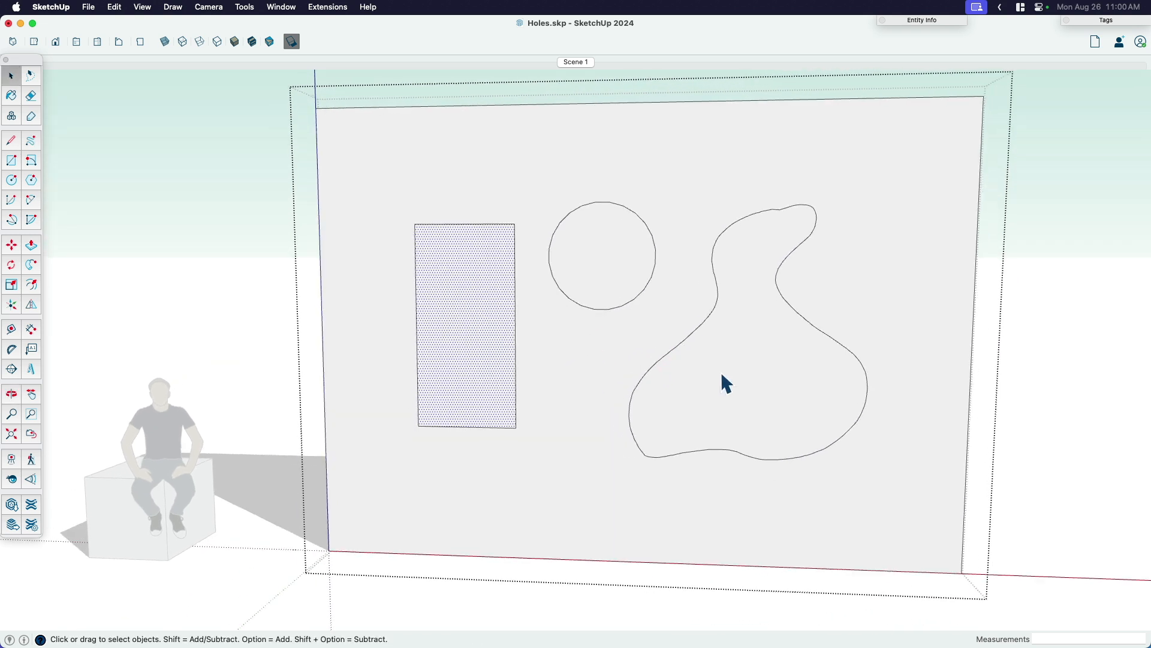
{"action": "left_click", "coordinate": [726, 383]}
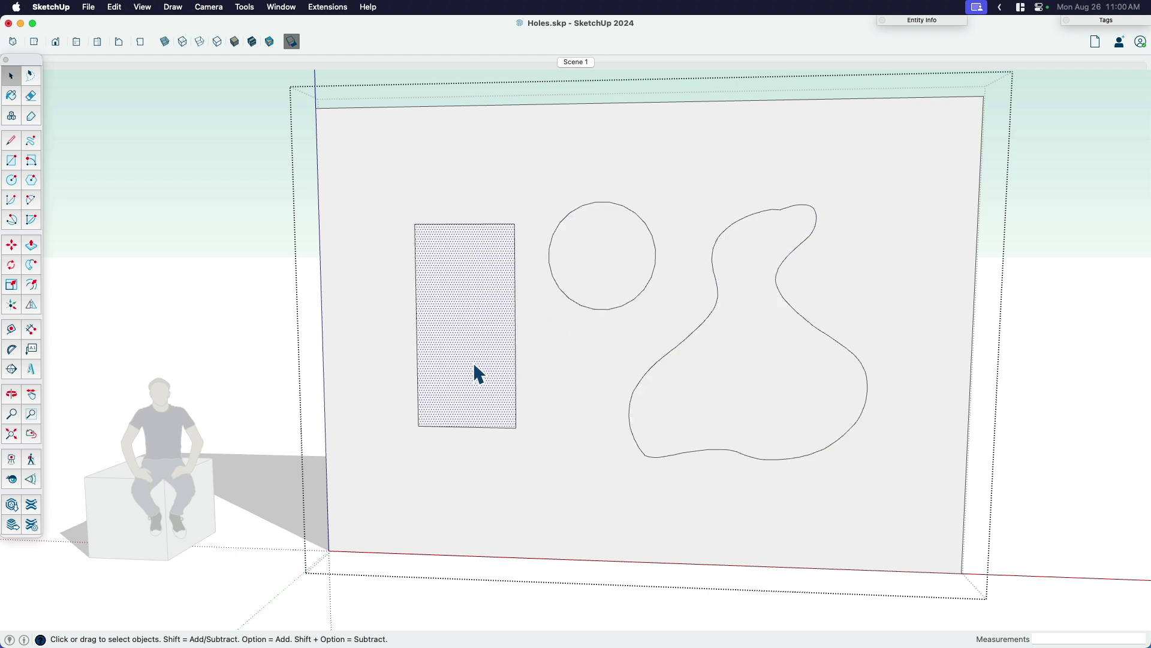
{"action": "mouse_move", "coordinate": [538, 293]}
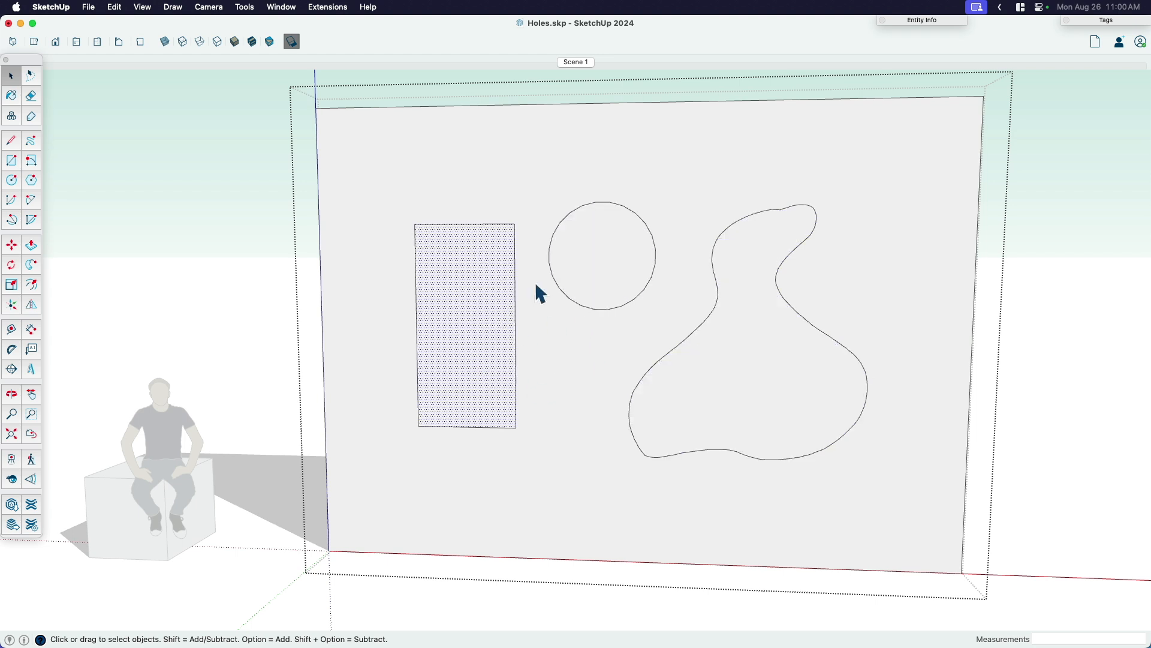
{"action": "left_click", "coordinate": [11, 391]}
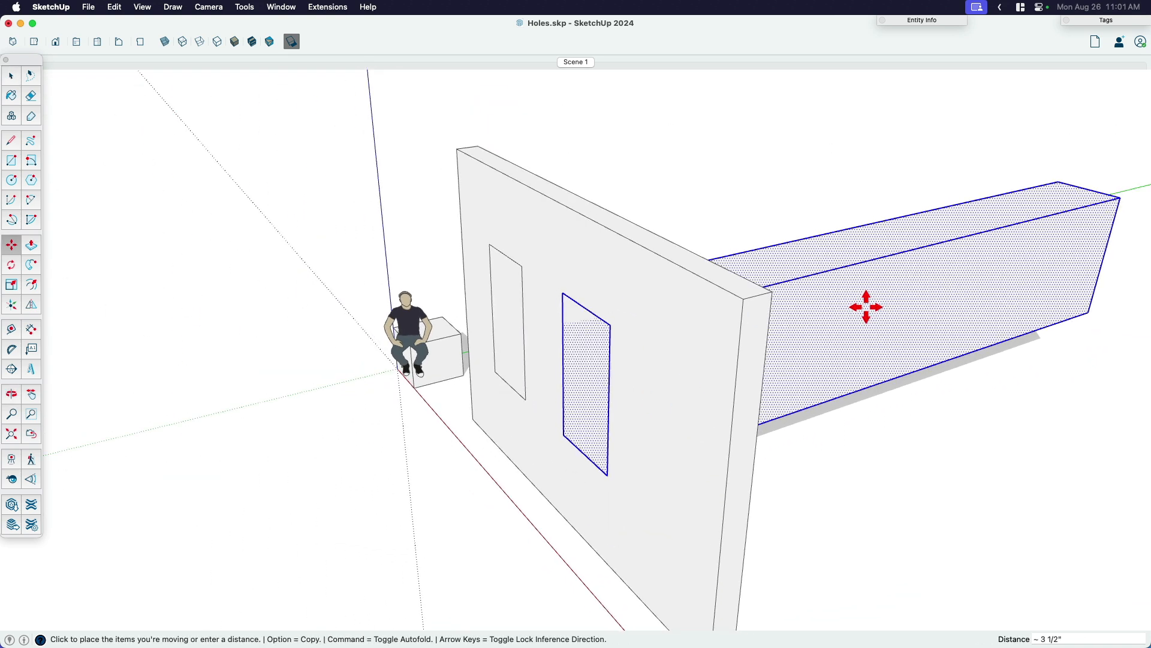
Remove the circle and blob, leaving only the tall rectangle outline on the wall face.
{"action": "left_click_drag", "start_coordinate": [866, 306], "coordinate": [861, 302]}
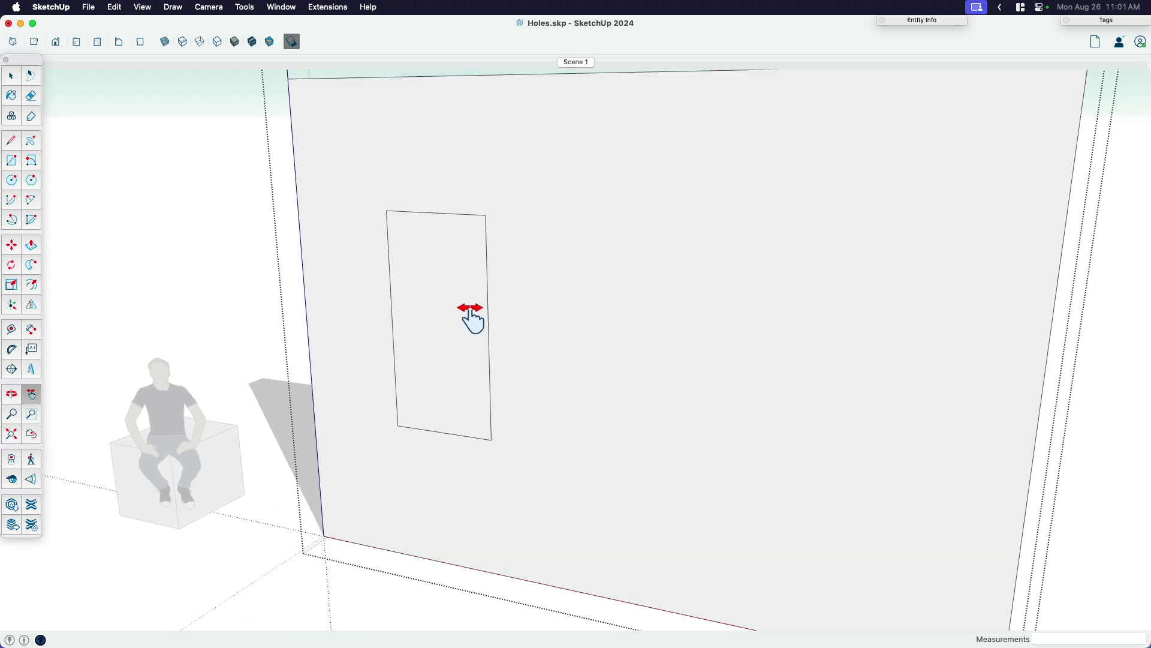
{"action": "mouse_move", "coordinate": [613, 276]}
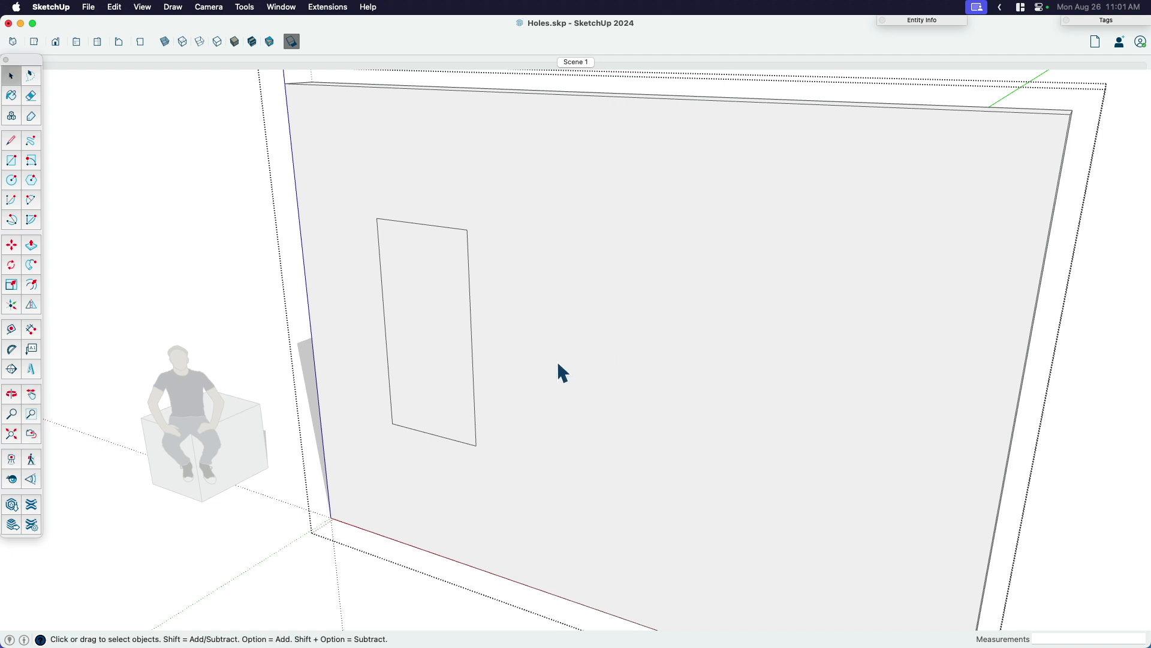
Push/Pull the rectangle face through the wall's full thickness to cut a see-through opening.
{"action": "left_click", "coordinate": [430, 336]}
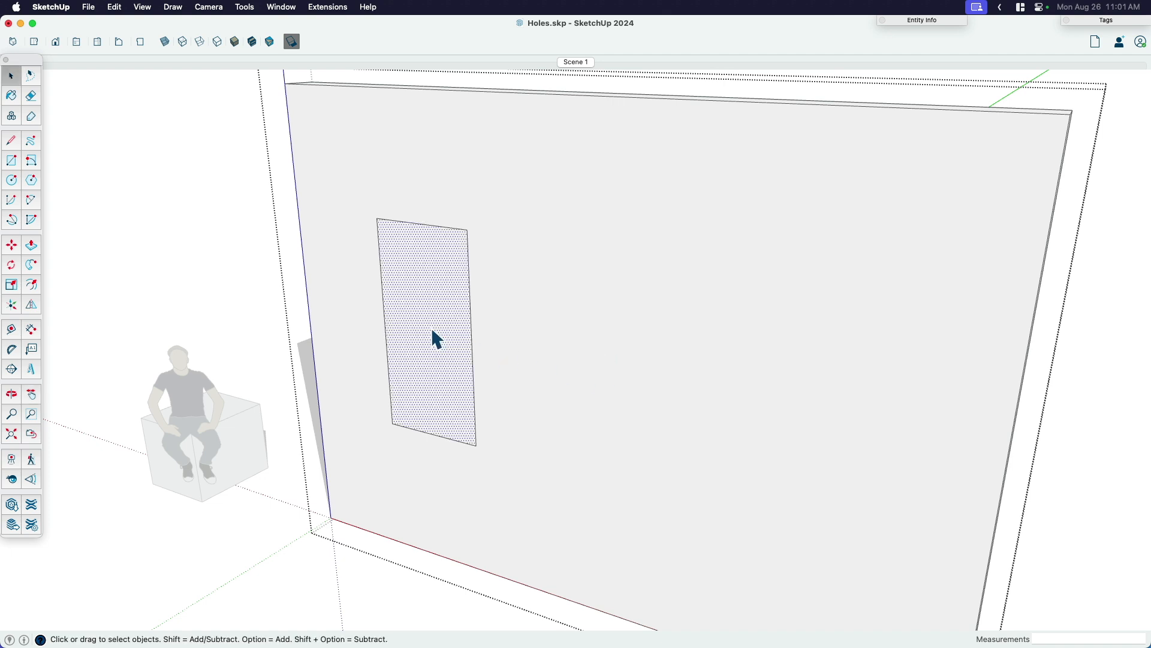
{"action": "left_click", "coordinate": [11, 244]}
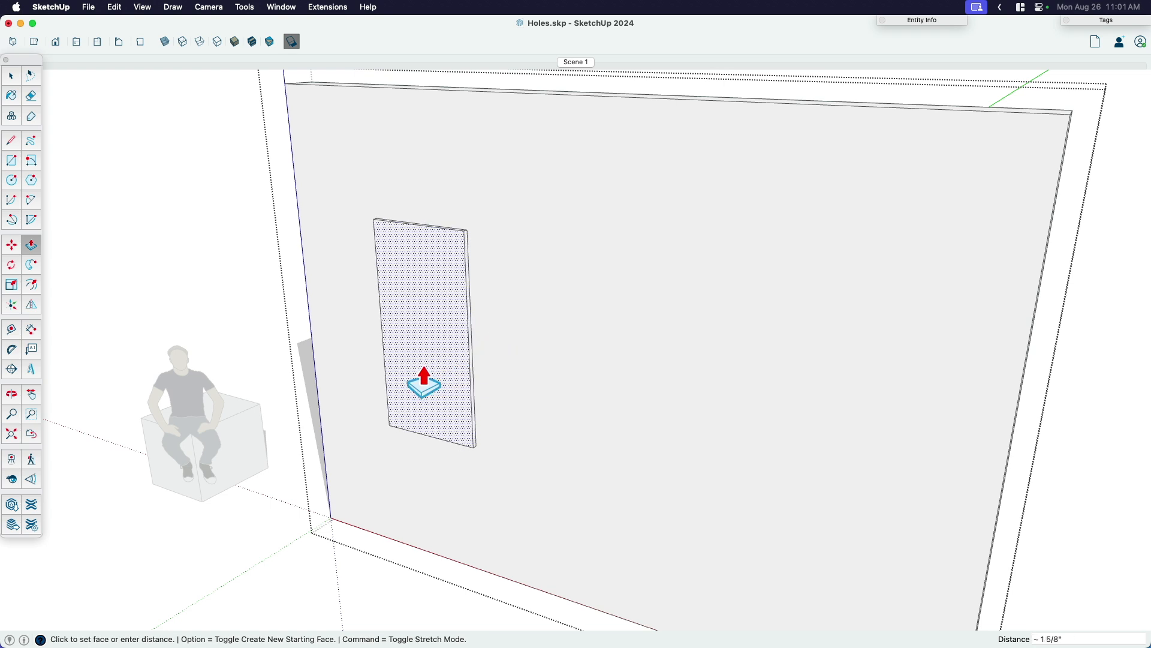
{"action": "left_click_drag", "start_coordinate": [424, 382], "coordinate": [525, 326]}
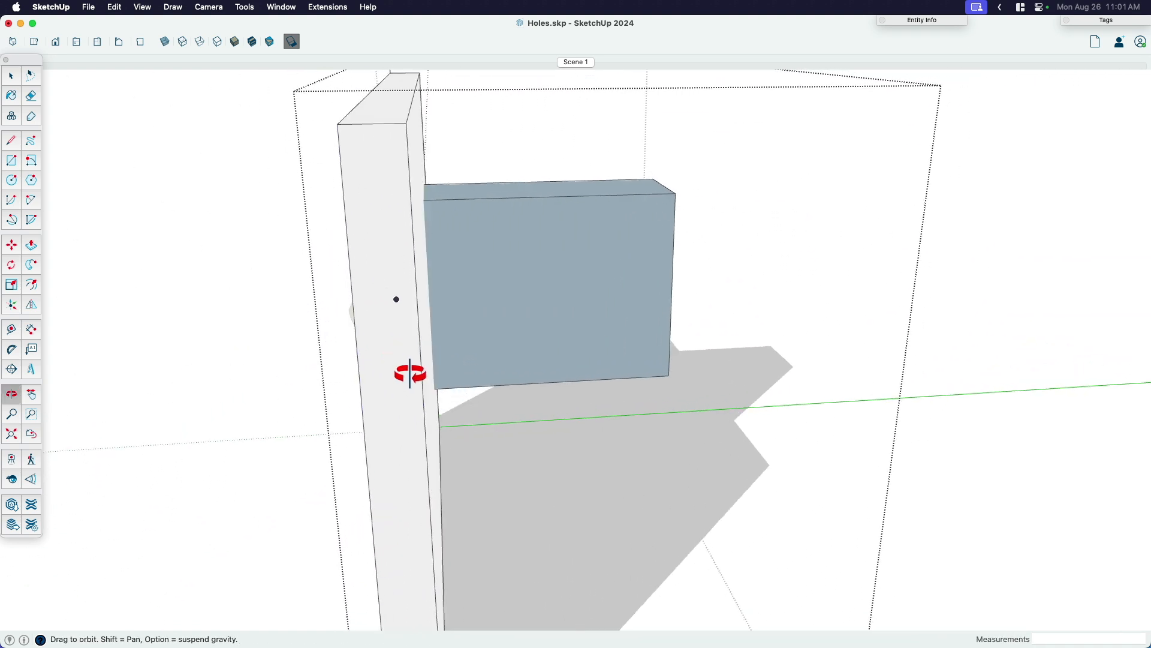
{"action": "left_click_drag", "start_coordinate": [411, 373], "coordinate": [135, 388]}
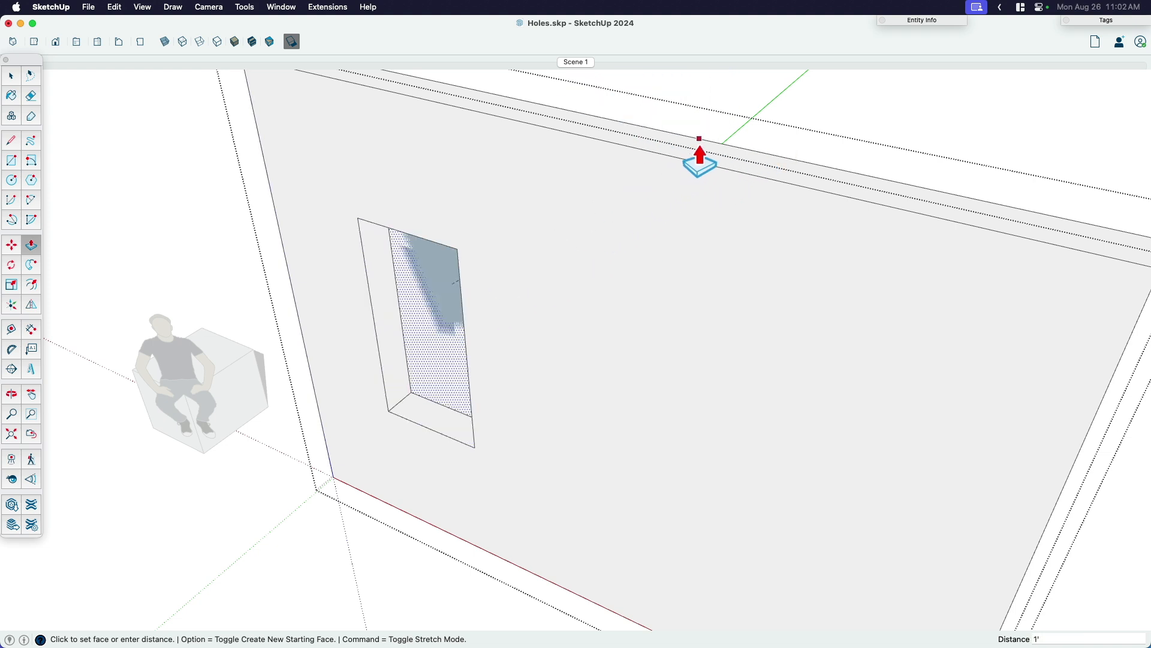
{"action": "mouse_move", "coordinate": [699, 152]}
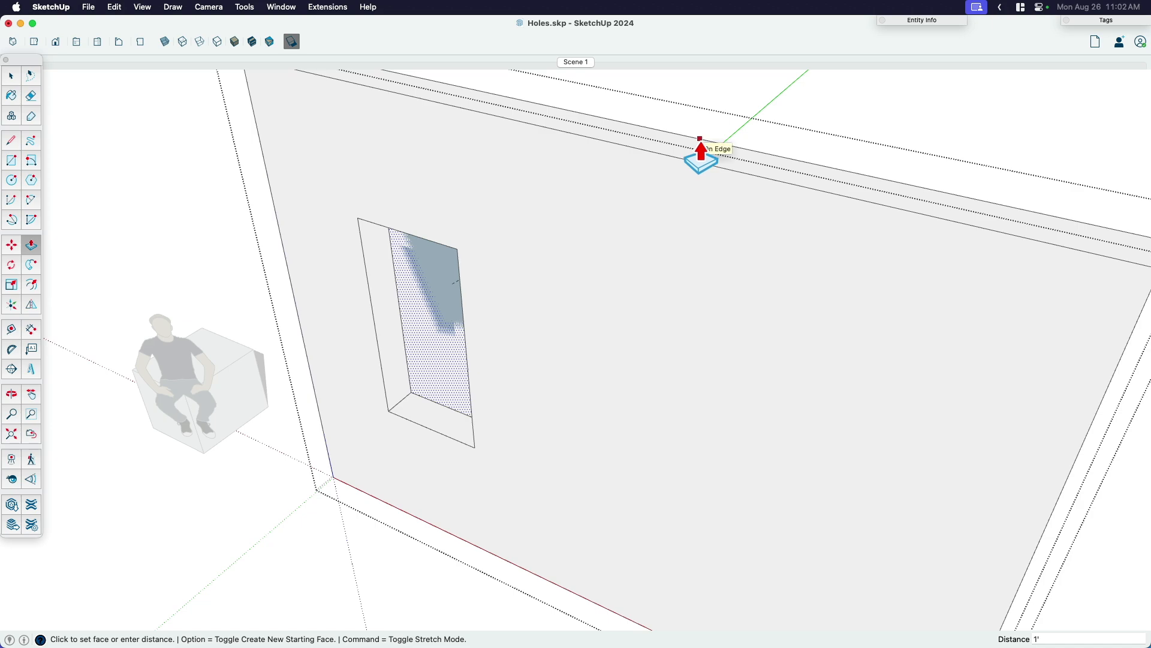
{"action": "left_click_drag", "start_coordinate": [702, 159], "coordinate": [294, 432]}
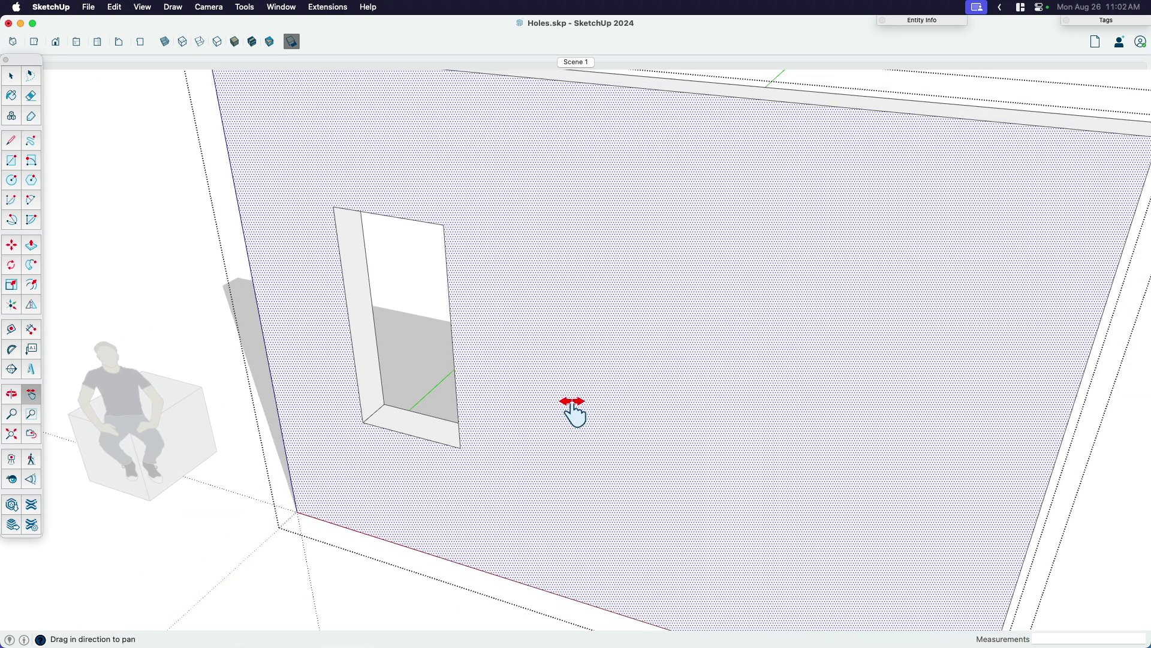
Move a copy of the opening-sized rectangle face out away from the wall.
{"action": "left_click_drag", "start_coordinate": [577, 408], "coordinate": [565, 352]}
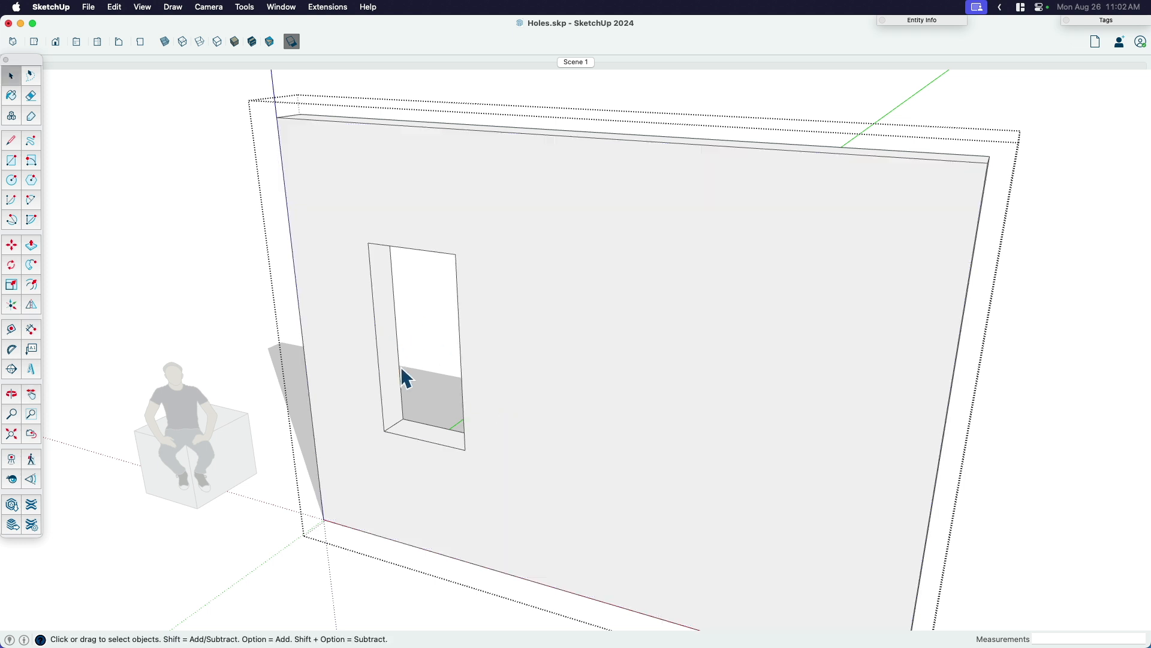
{"action": "mouse_move", "coordinate": [535, 255]}
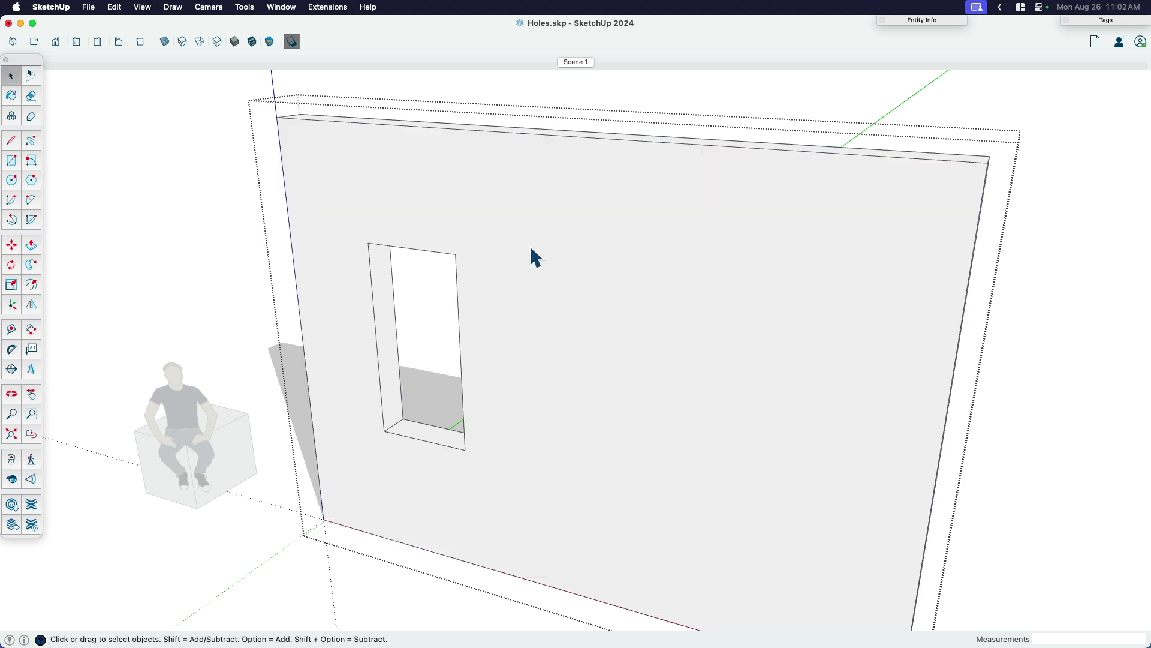
{"action": "mouse_move", "coordinate": [393, 338]}
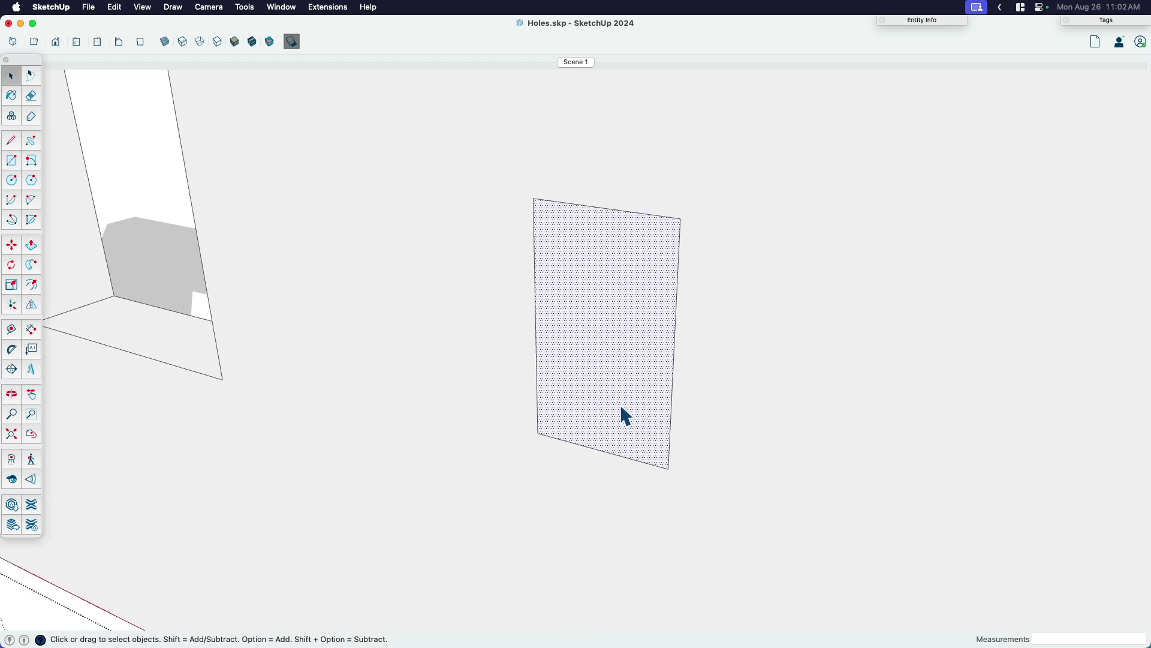
{"action": "left_click", "coordinate": [31, 245]}
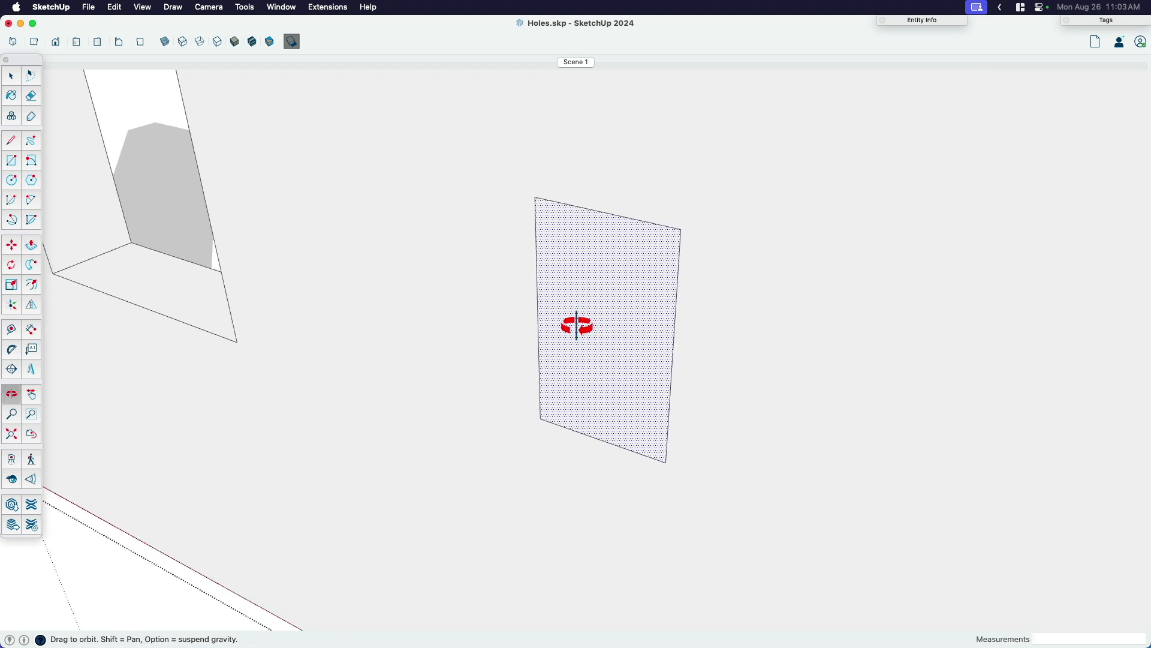
{"action": "left_click", "coordinate": [32, 245]}
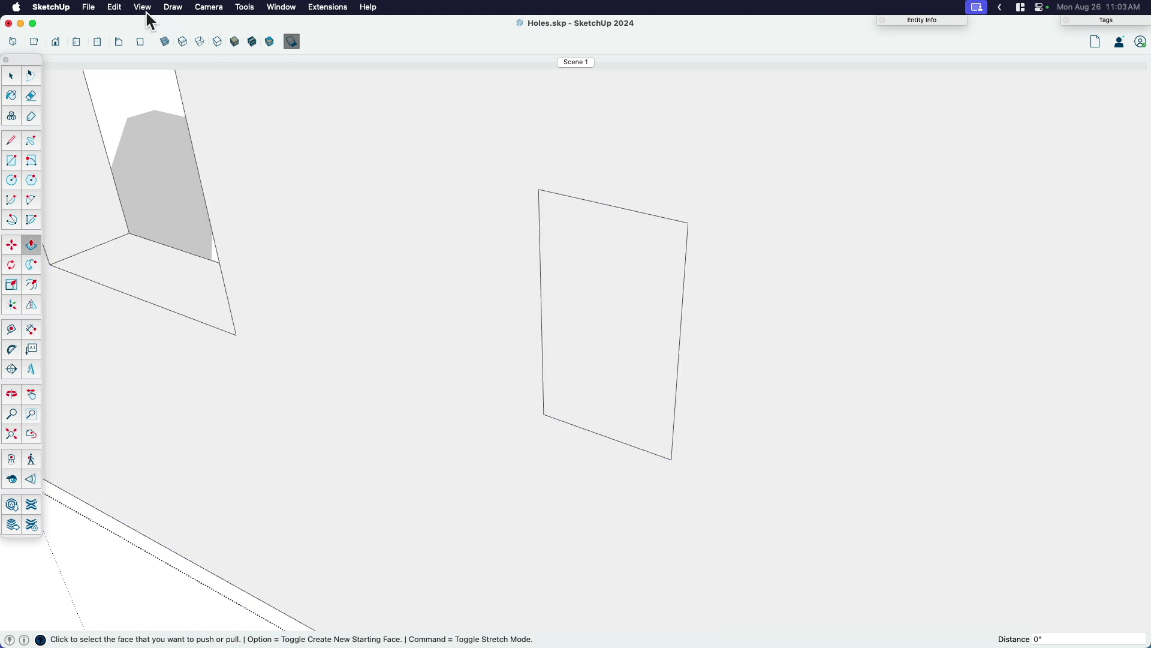
{"action": "left_click", "coordinate": [141, 7]}
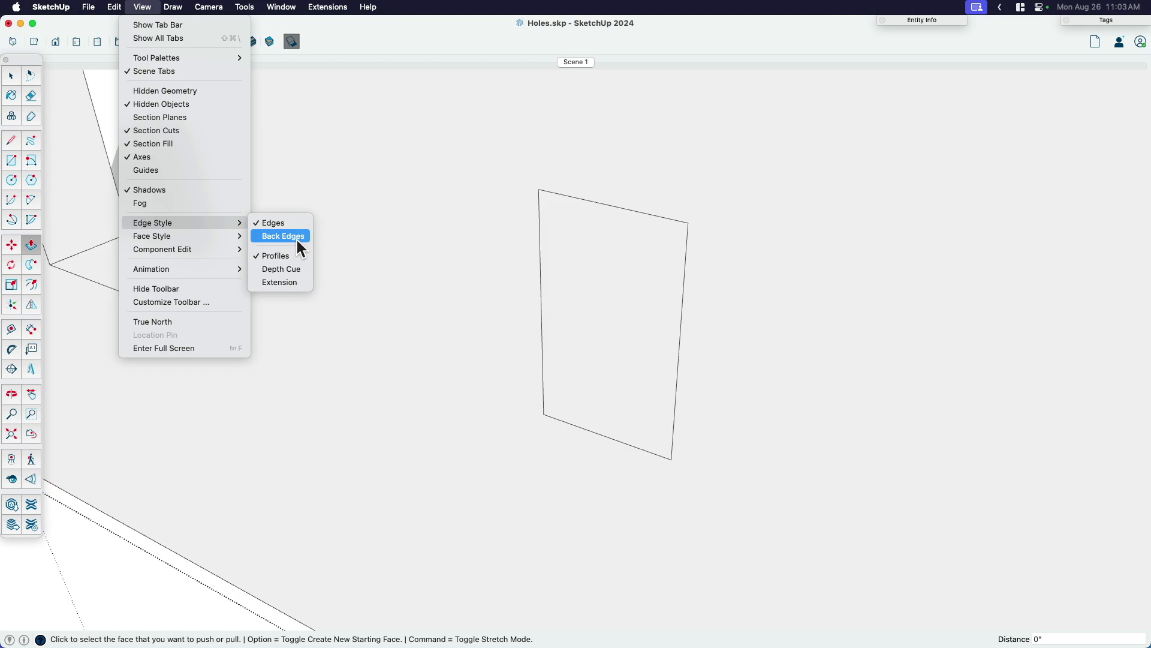
Show back edges as dashed lines and push the window rectangle 1' through the wall as a box.
{"action": "left_click", "coordinate": [281, 236]}
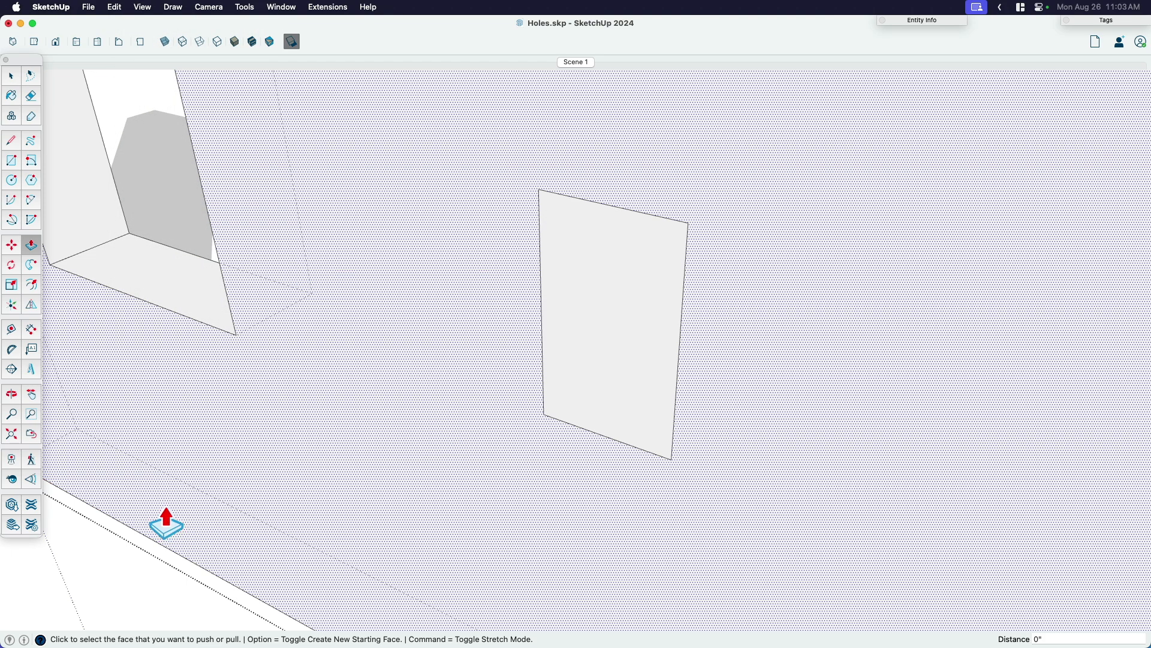
{"action": "mouse_move", "coordinate": [105, 447]}
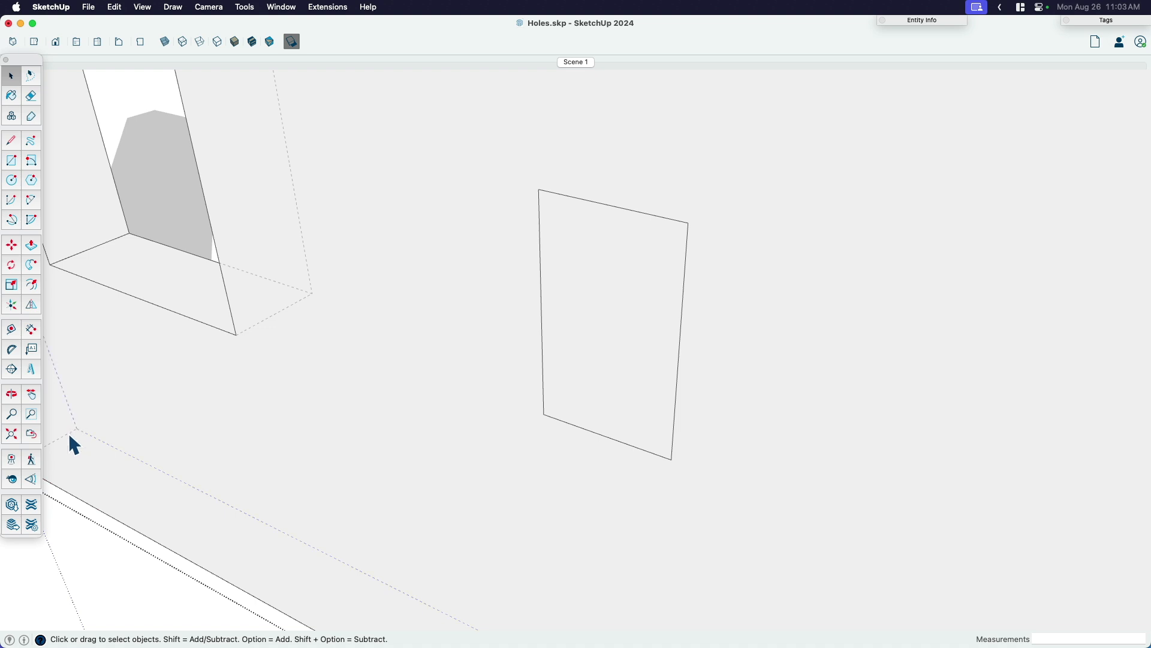
{"action": "mouse_move", "coordinate": [131, 470]}
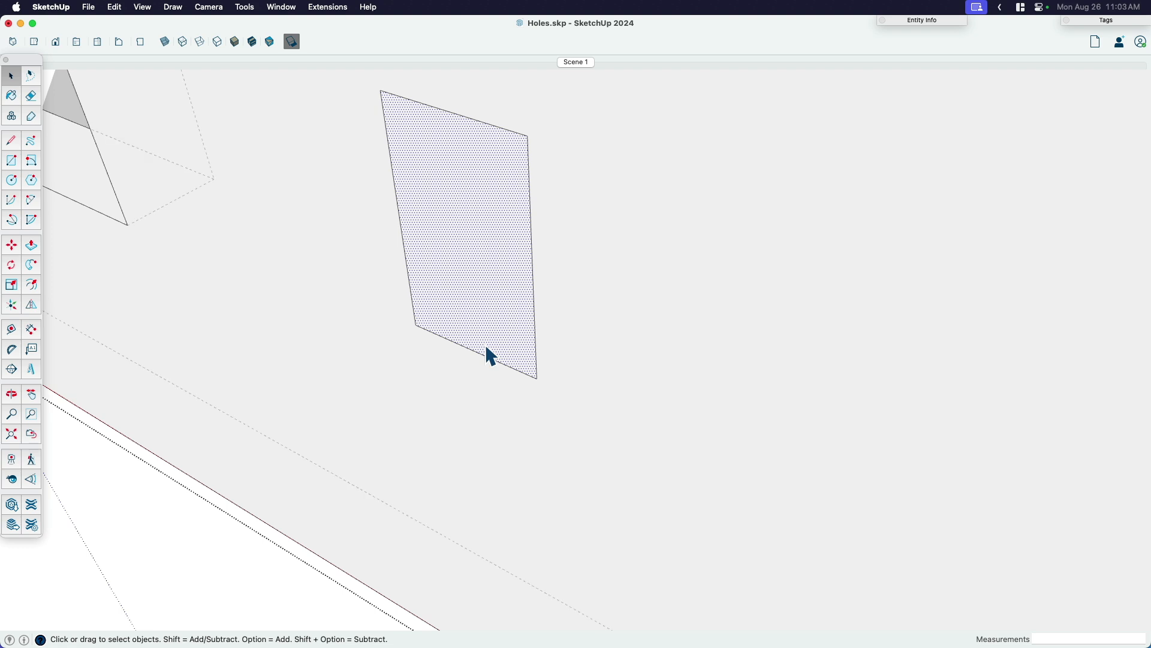
{"action": "mouse_move", "coordinate": [459, 368]}
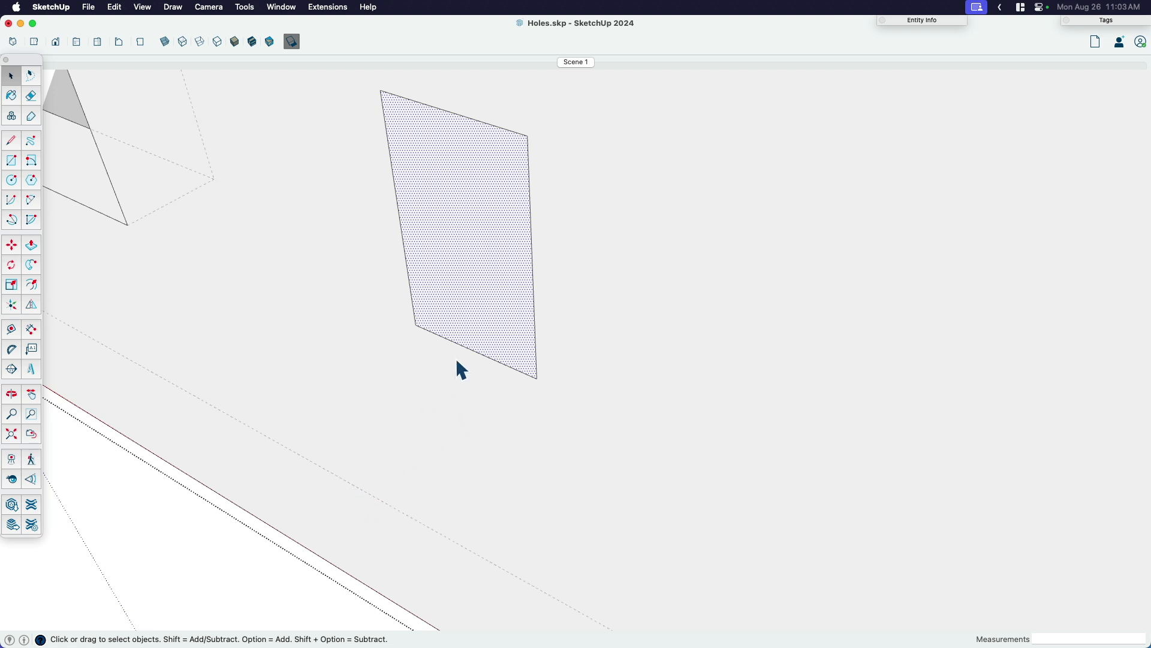
{"action": "left_click", "coordinate": [31, 244]}
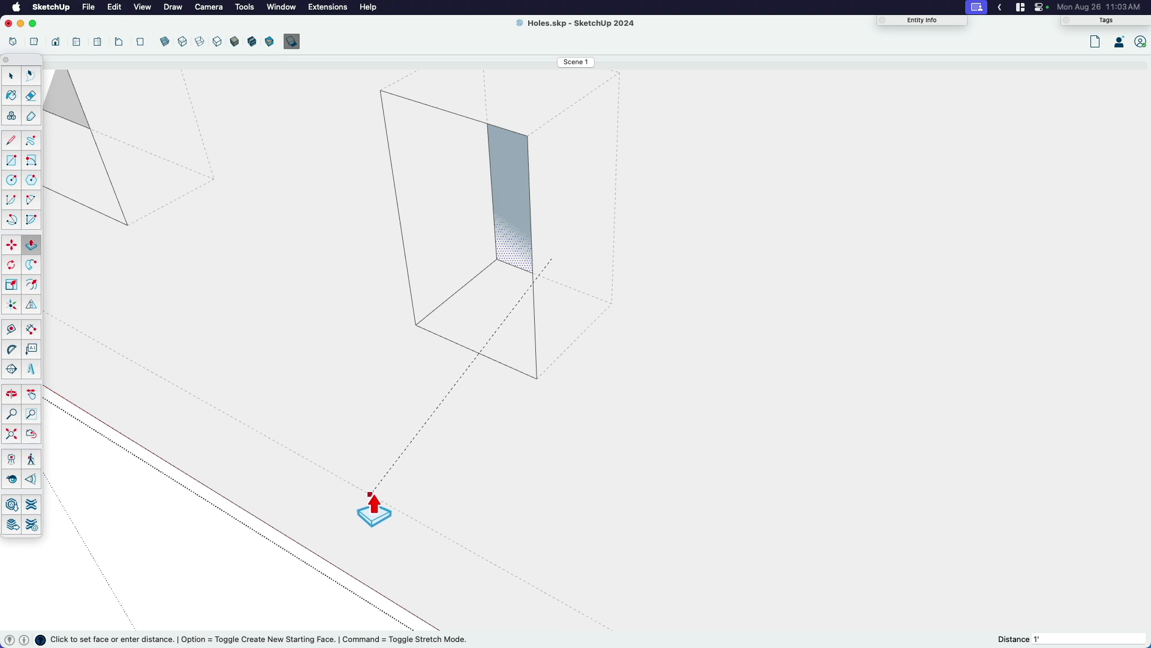
{"action": "left_click_drag", "start_coordinate": [374, 506], "coordinate": [315, 474]}
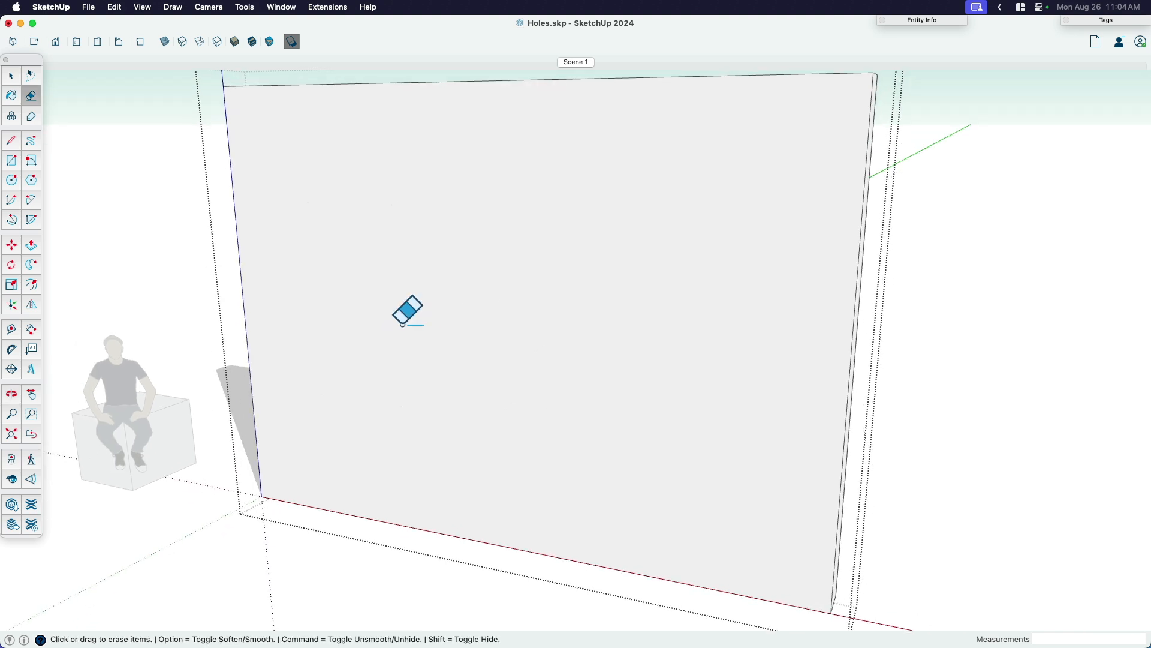
{"action": "mouse_move", "coordinate": [495, 367]}
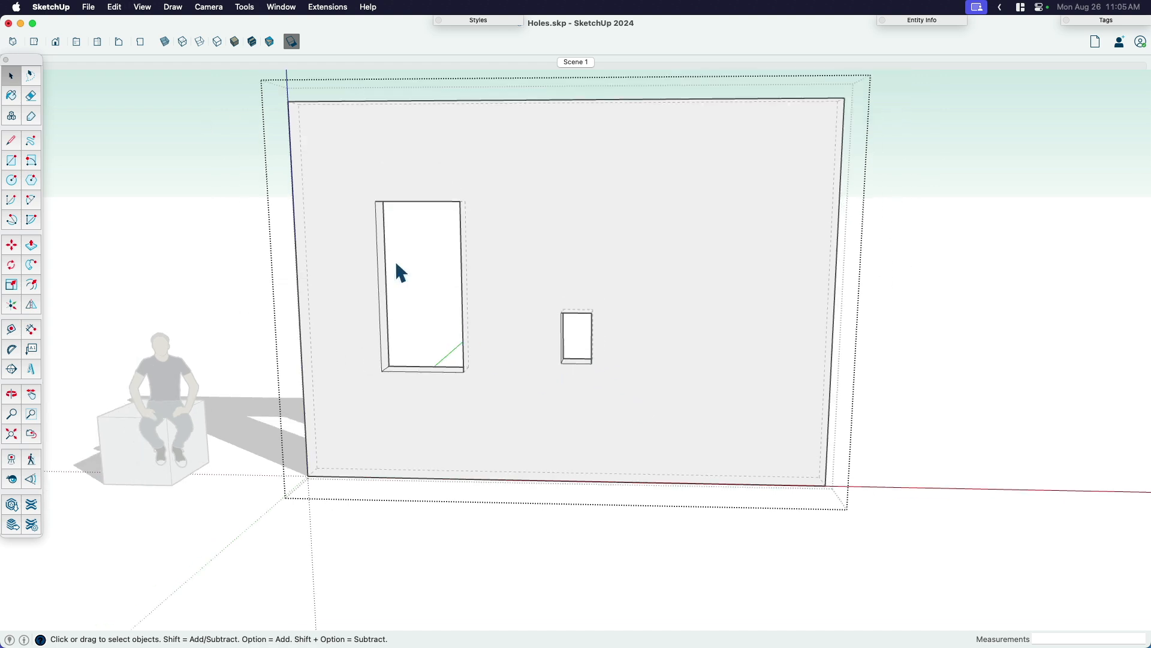
Undo the trial hand-cut openings so the wall is a plain solid slab again.
{"action": "left_click", "coordinate": [400, 273]}
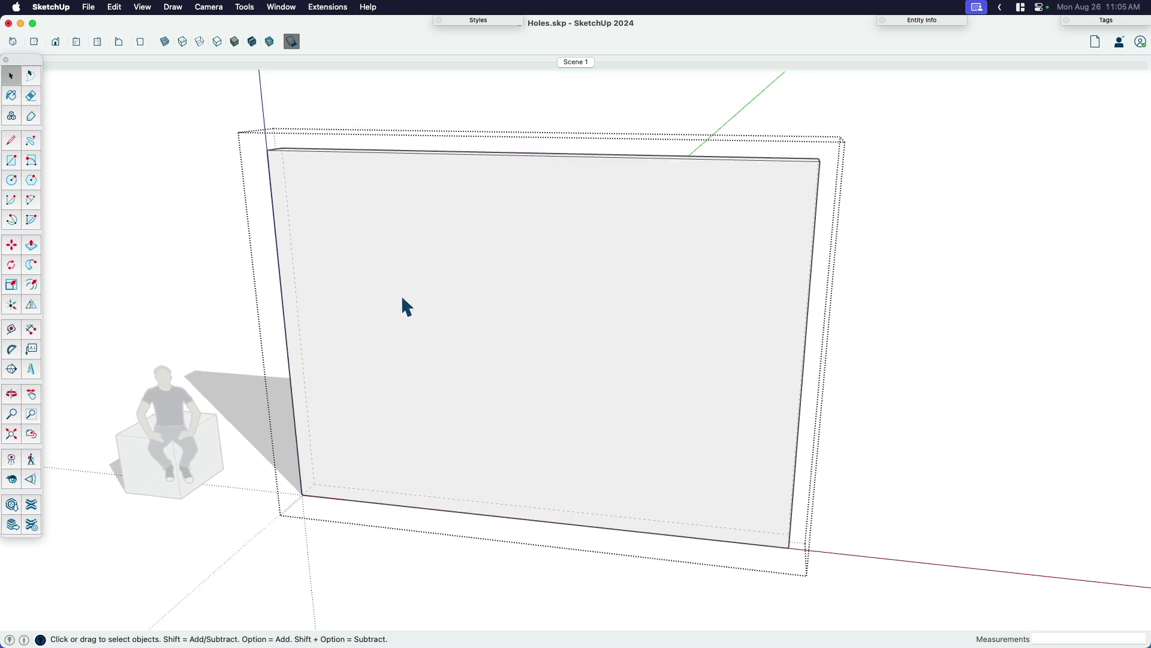
{"action": "mouse_move", "coordinate": [918, 31]}
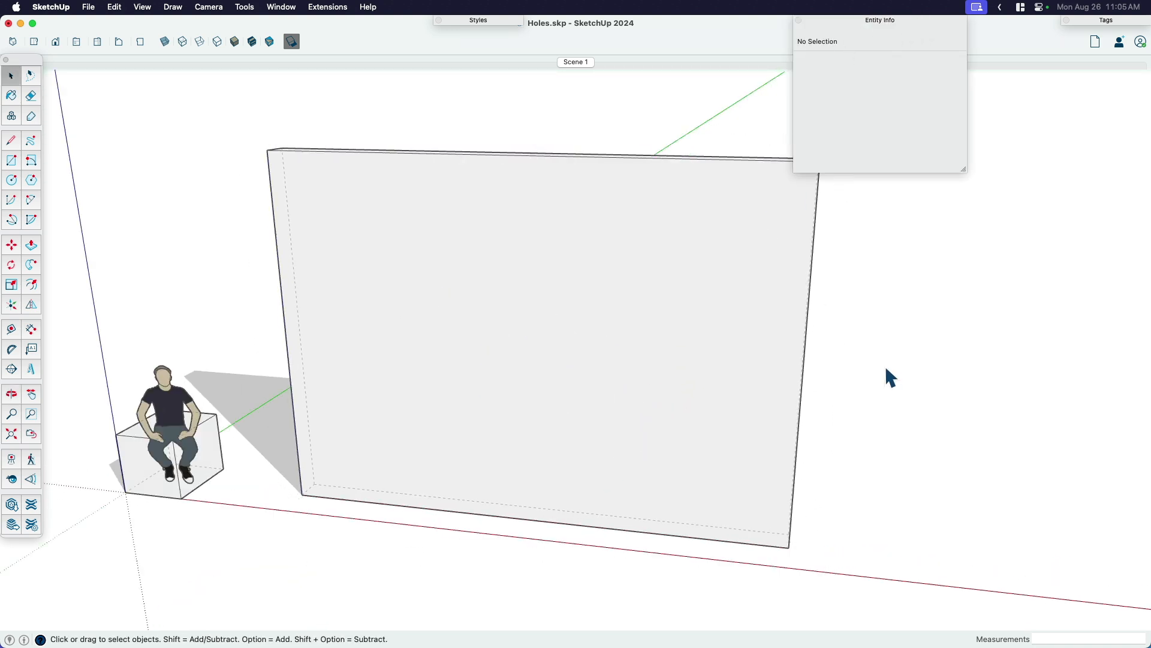
{"action": "left_click", "coordinate": [536, 331]}
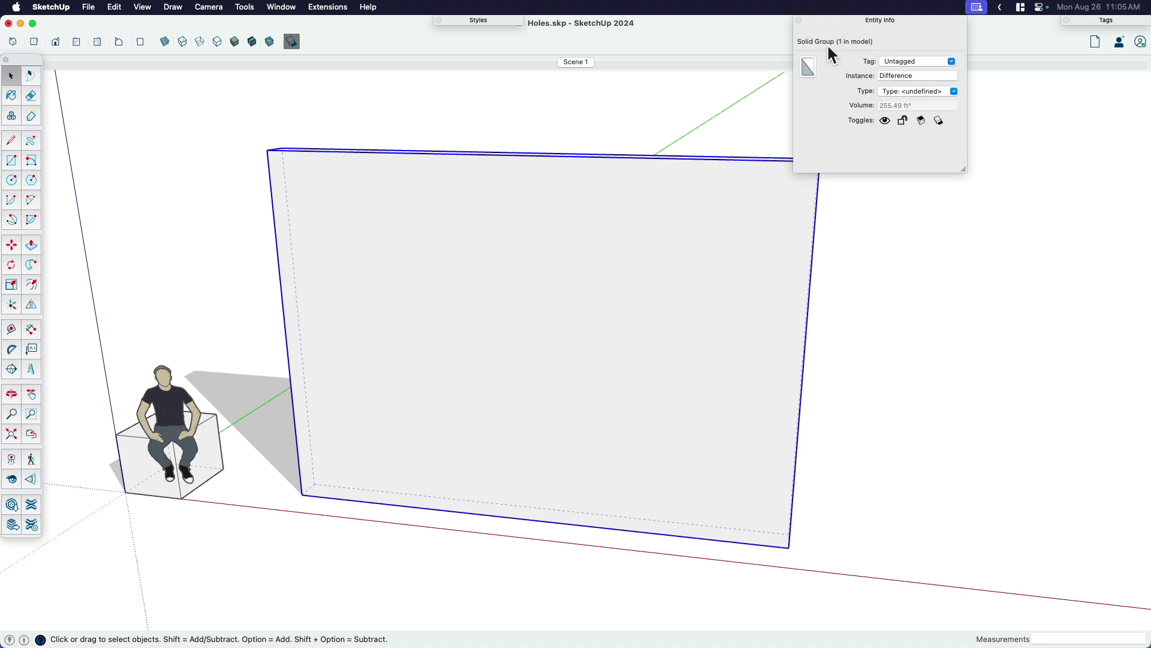
{"action": "mouse_move", "coordinate": [582, 332]}
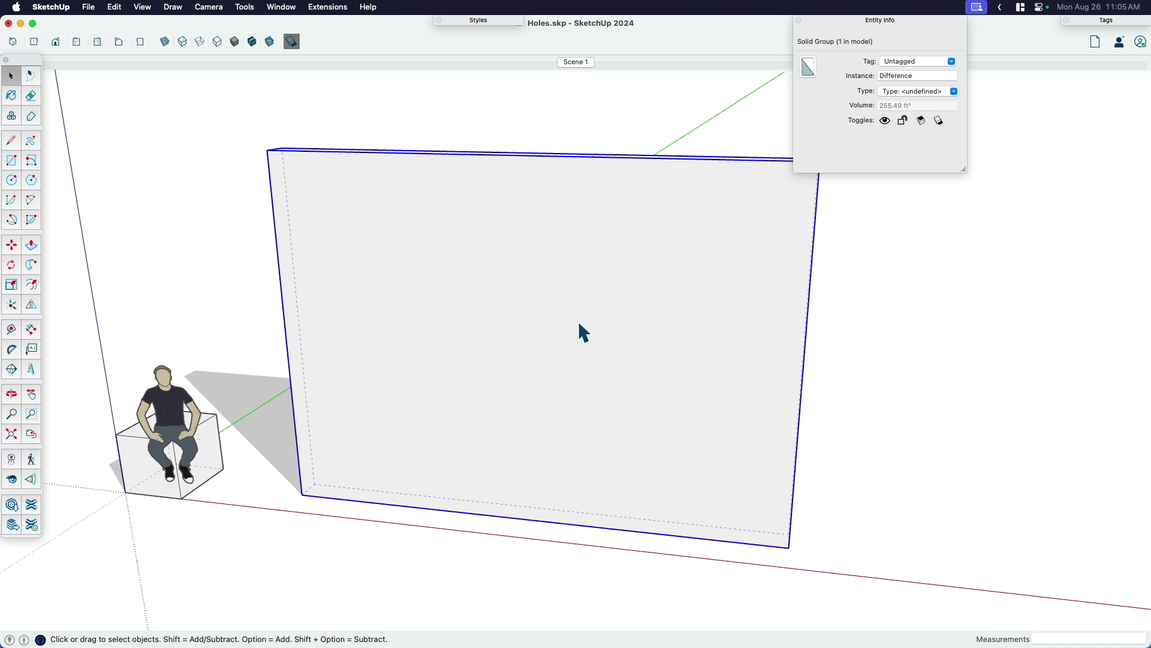
{"action": "mouse_move", "coordinate": [479, 366]}
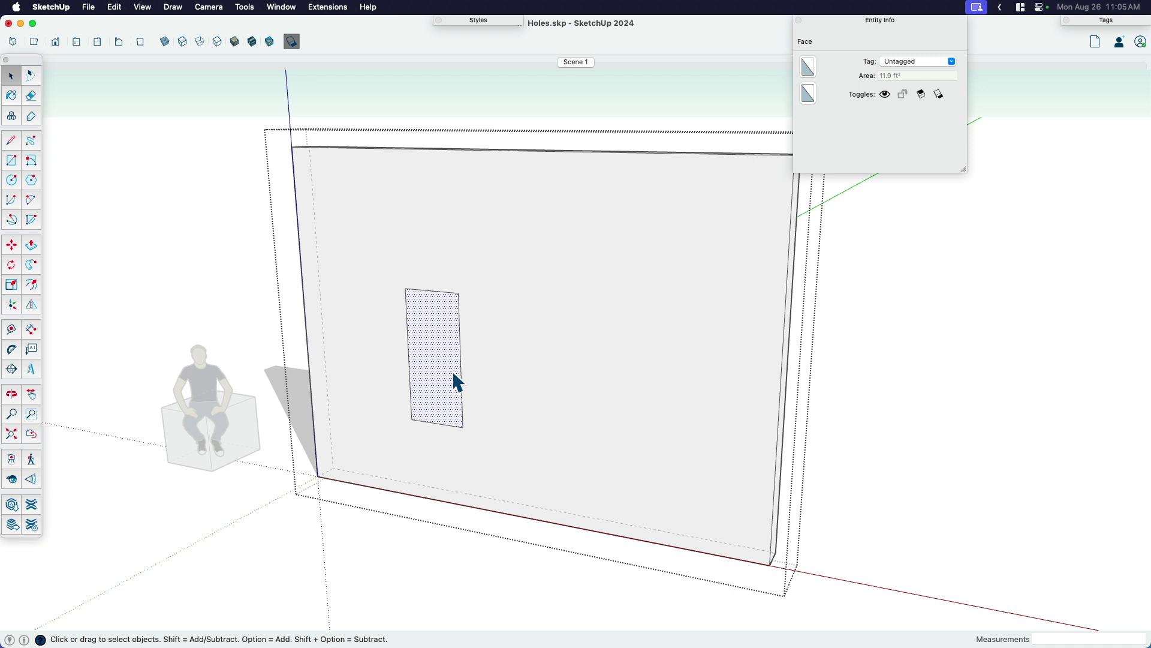
{"action": "left_click", "coordinate": [769, 441]}
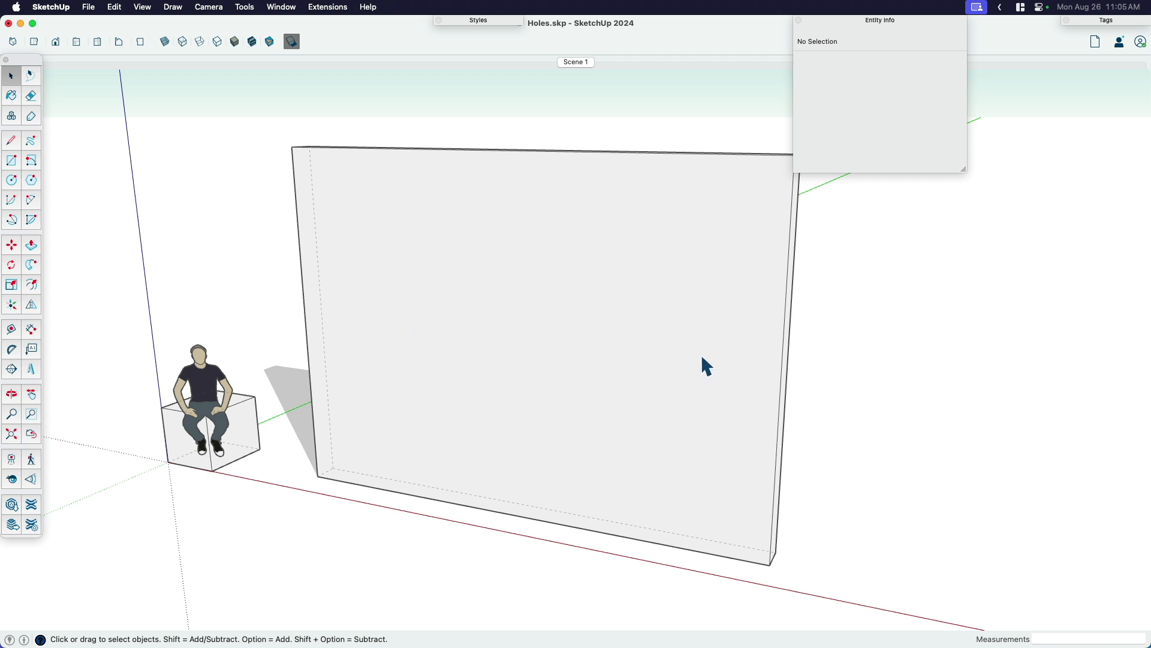
{"action": "mouse_move", "coordinate": [374, 236]}
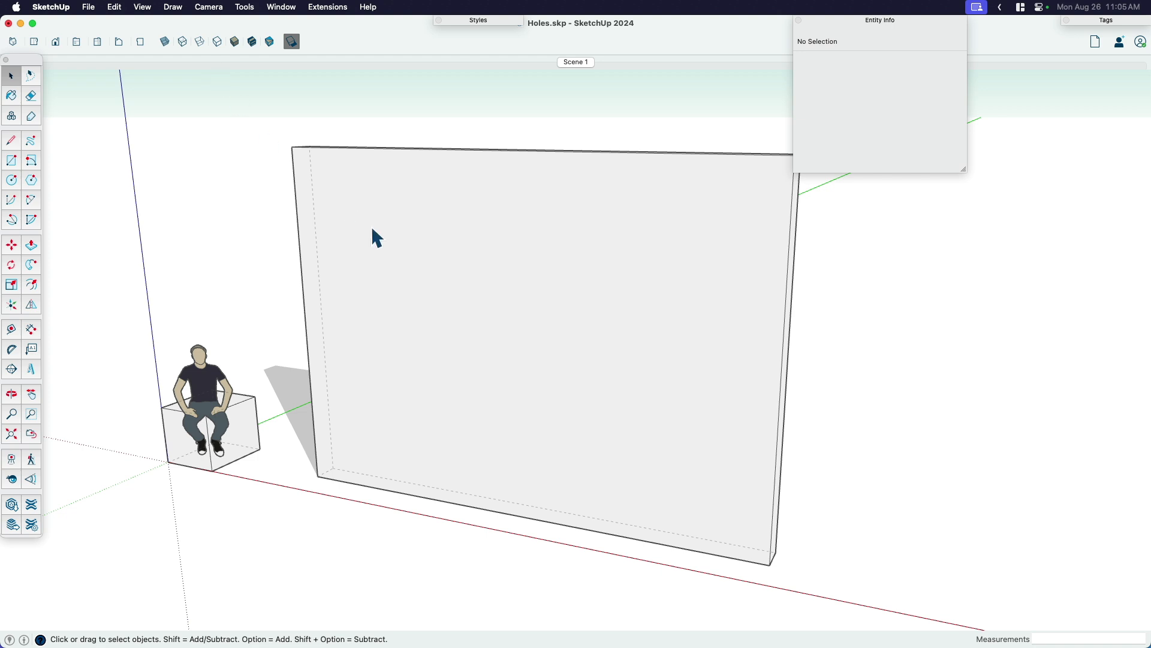
Show the Solid Tools palette via View > Tool Palettes and float it beside the wall.
{"action": "left_click", "coordinate": [143, 7]}
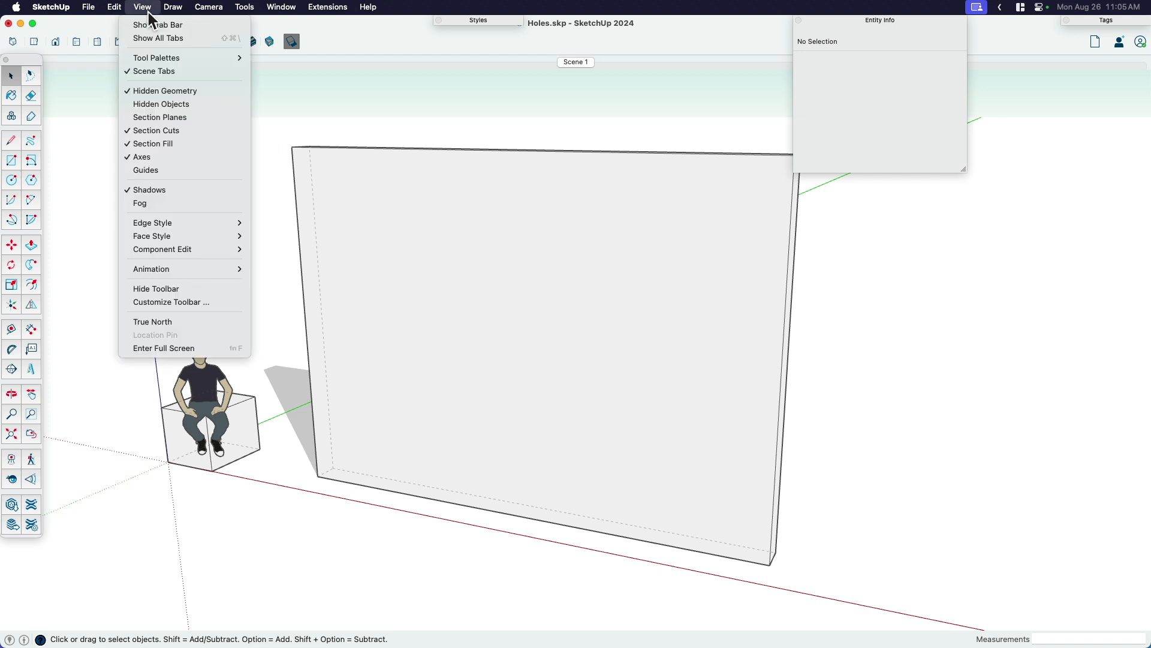
{"action": "mouse_move", "coordinate": [156, 58]}
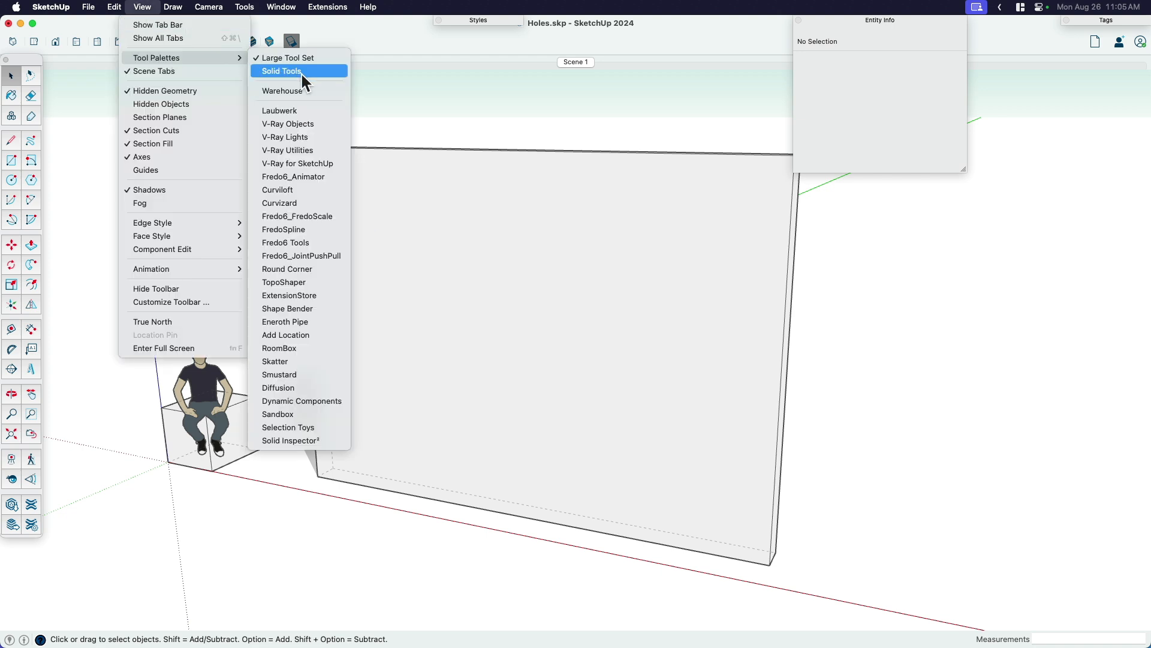
{"action": "left_click", "coordinate": [281, 70]}
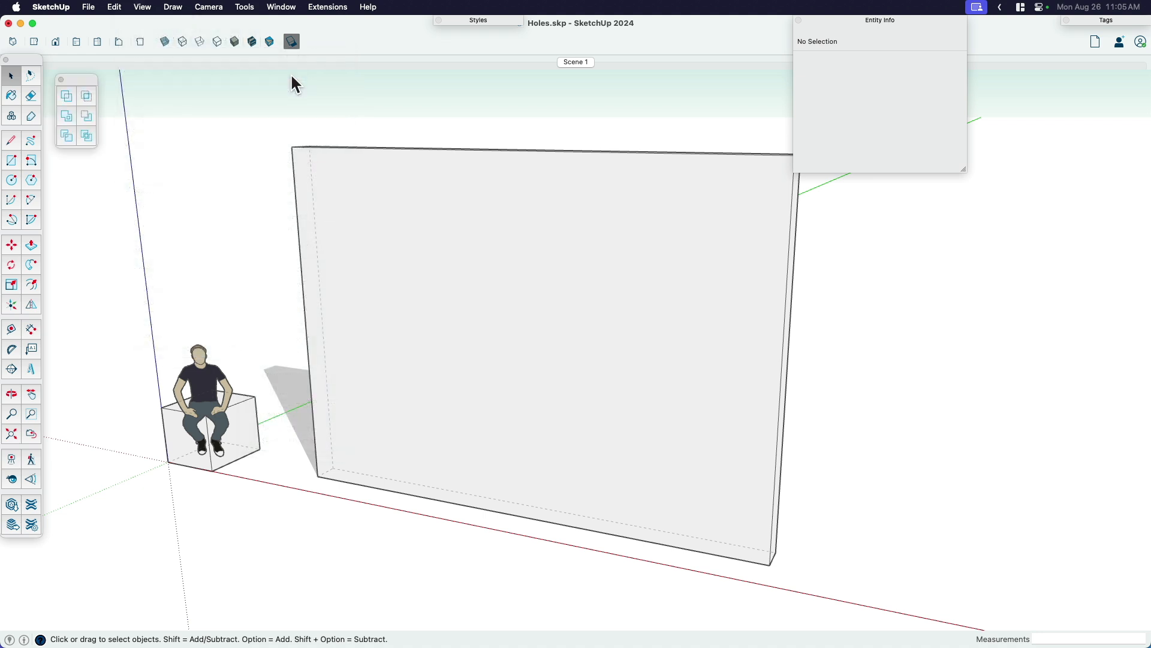
{"action": "left_click_drag", "start_coordinate": [77, 79], "coordinate": [229, 196]}
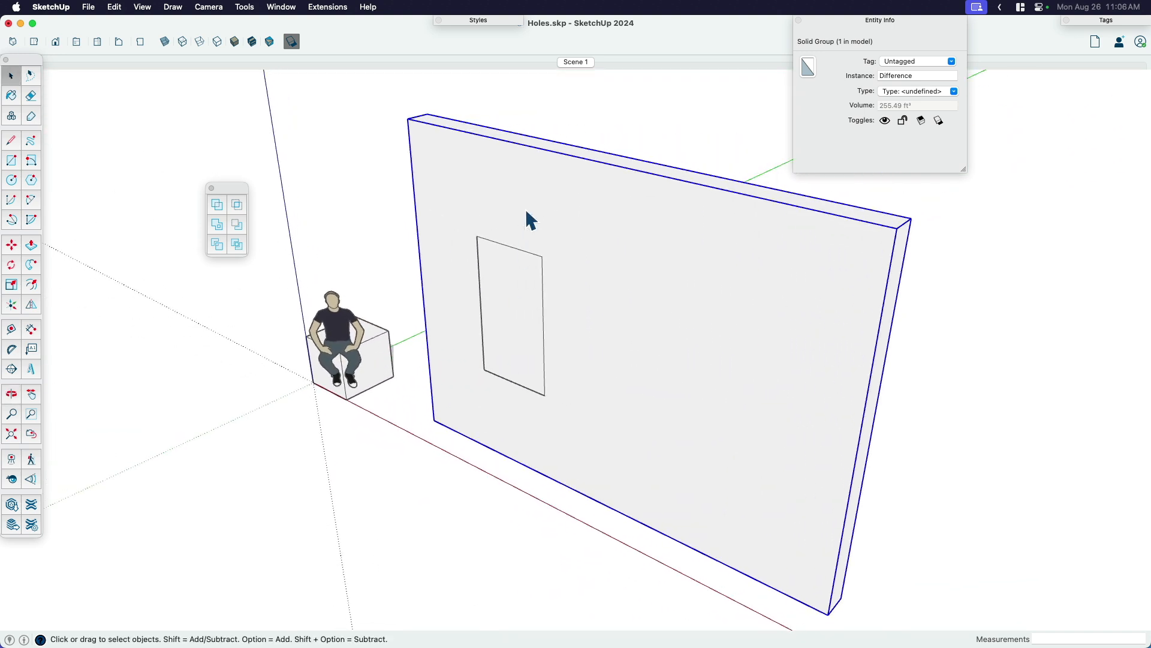
Subtract the cutter box from the wall with Solid Tools, leaving a clean rectangular window opening.
{"action": "left_click", "coordinate": [510, 319]}
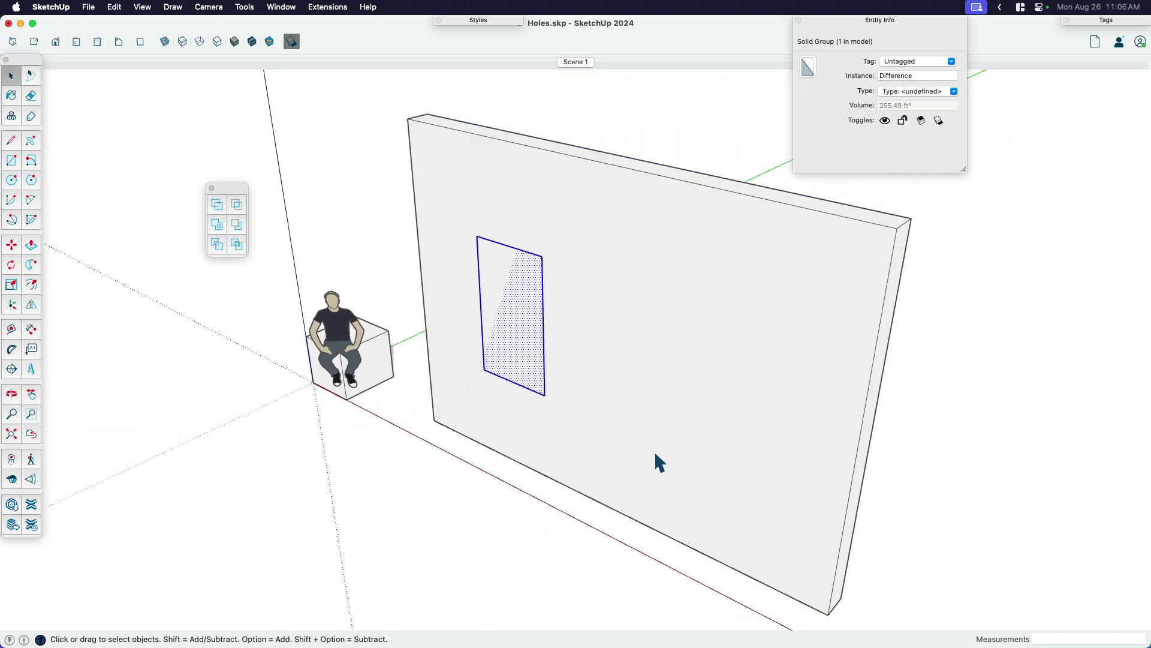
{"action": "right_click", "coordinate": [509, 316]}
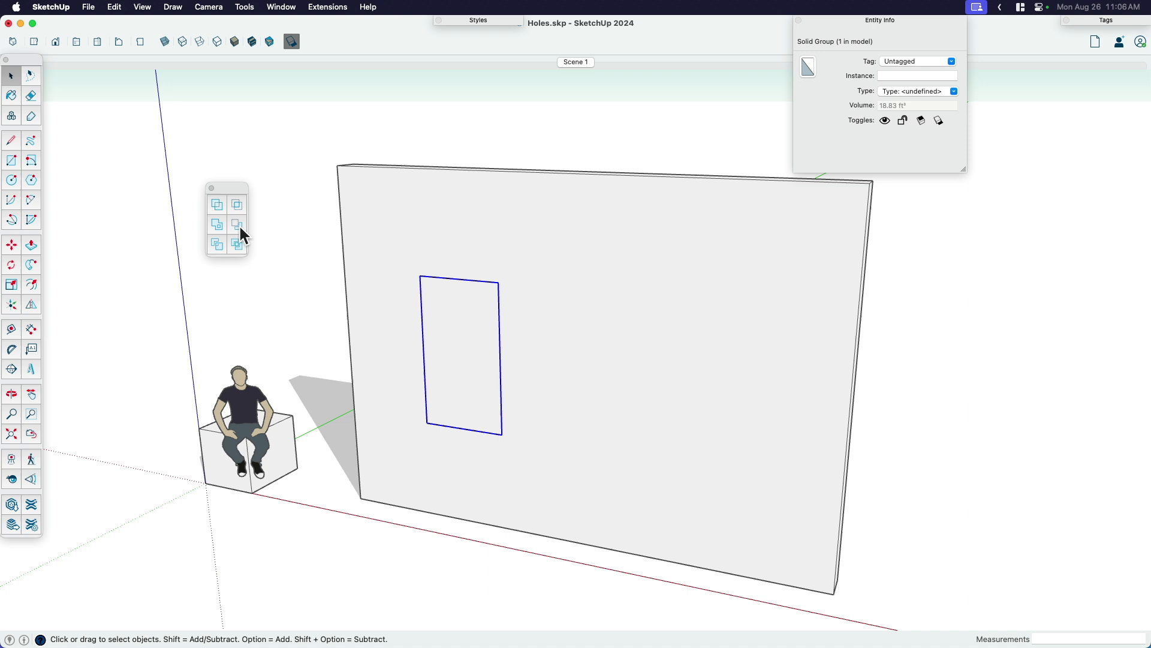
{"action": "mouse_move", "coordinate": [238, 224]}
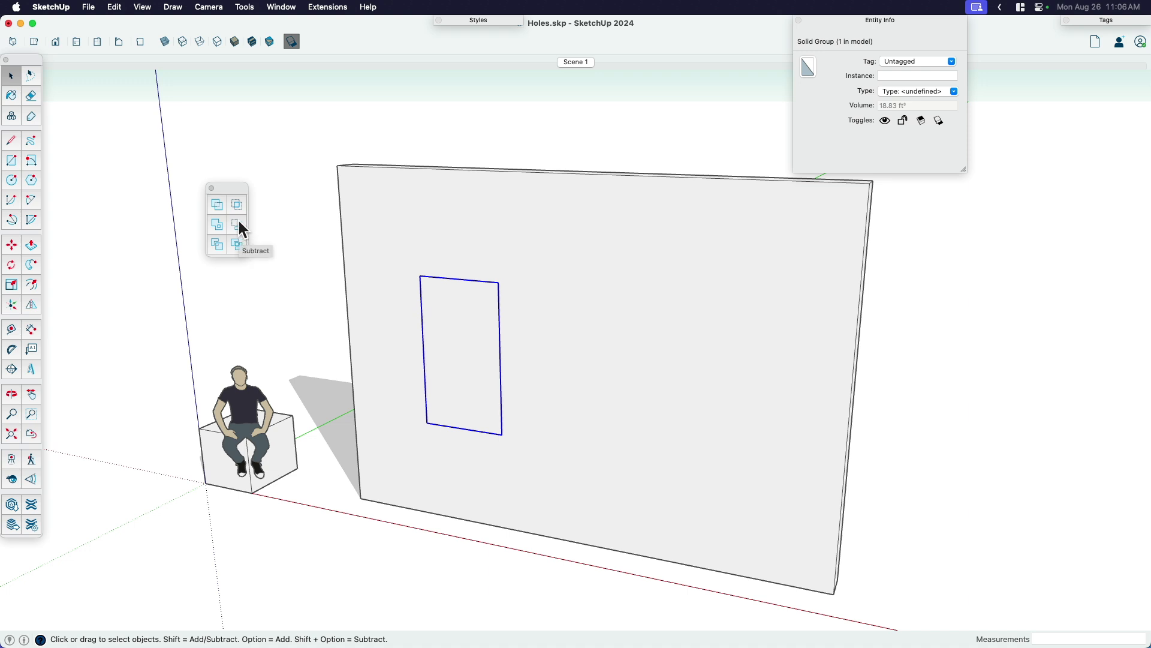
{"action": "mouse_move", "coordinate": [243, 232]}
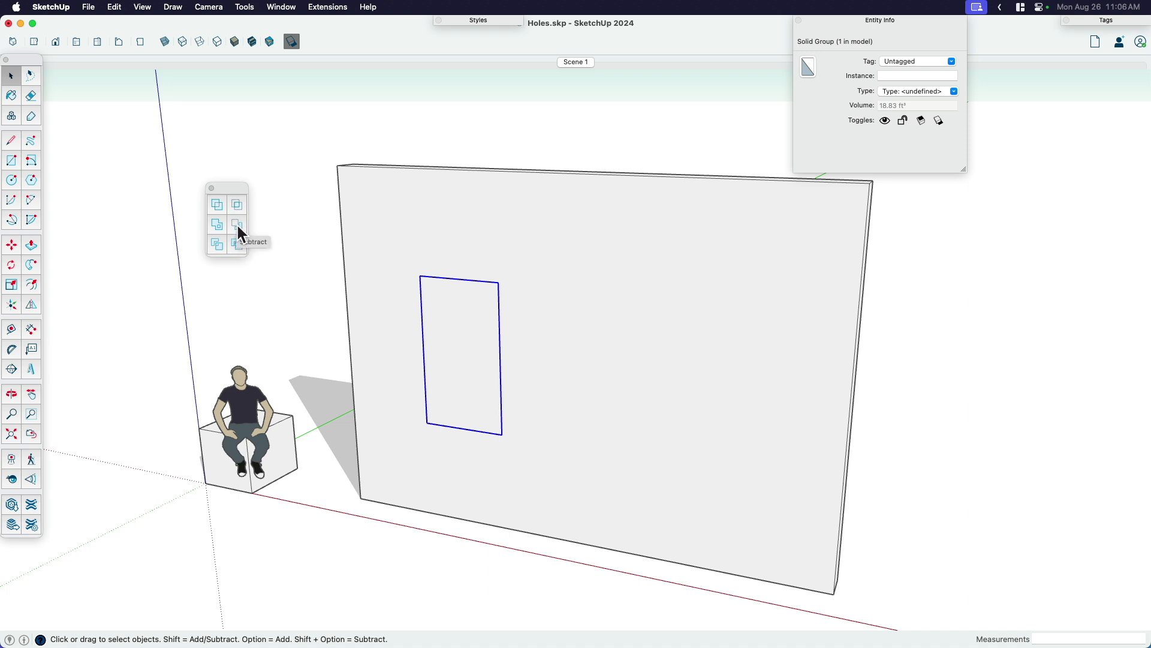
{"action": "mouse_move", "coordinate": [442, 331]}
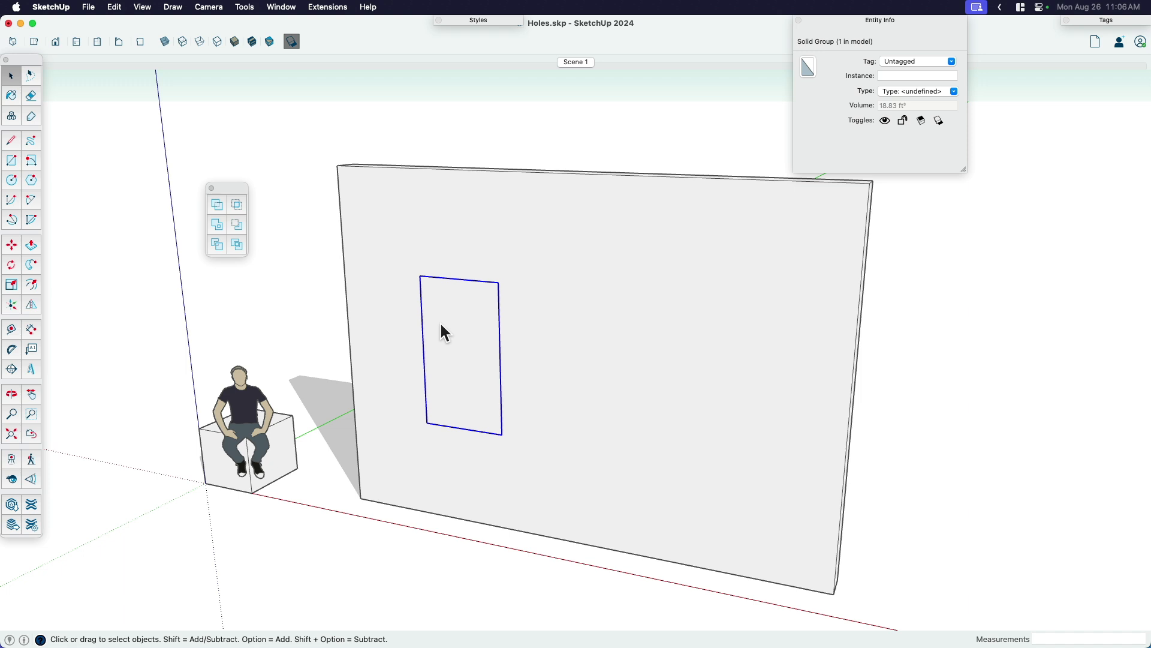
{"action": "mouse_move", "coordinate": [242, 235]}
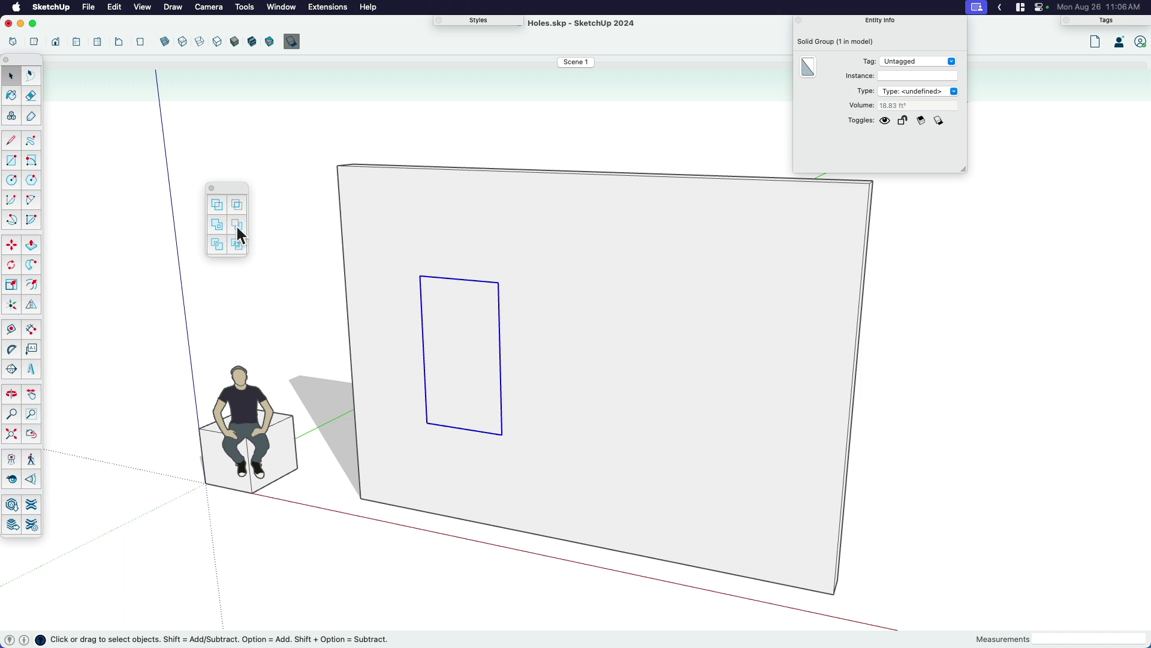
{"action": "left_click", "coordinate": [237, 225]}
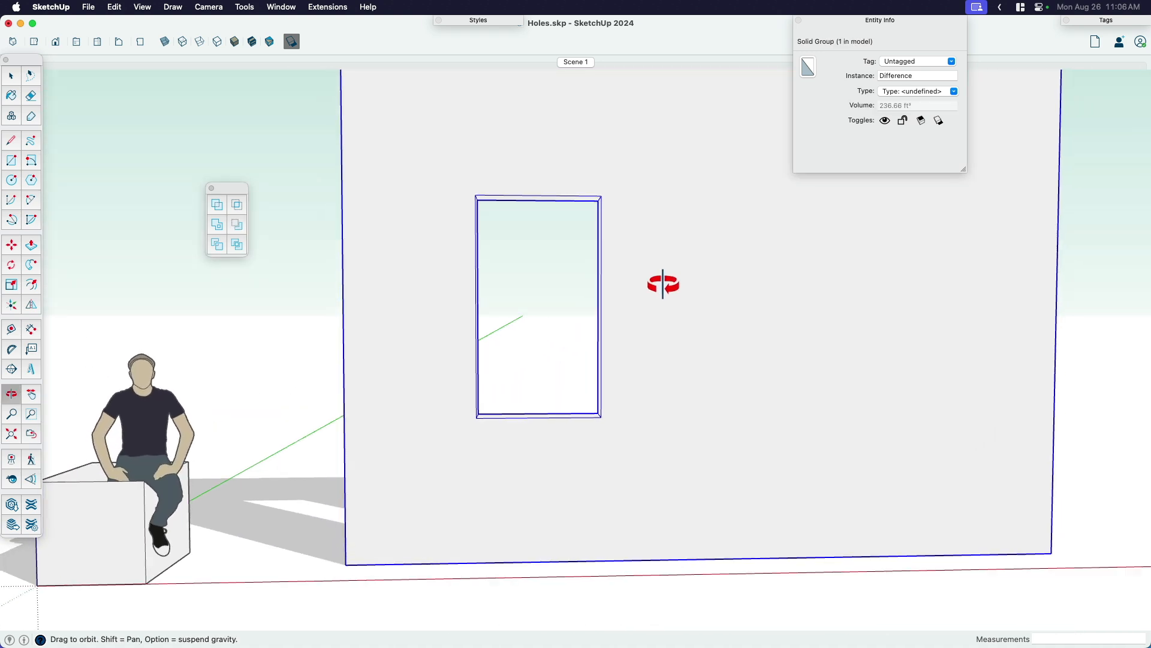
{"action": "left_click_drag", "start_coordinate": [663, 286], "coordinate": [430, 345]}
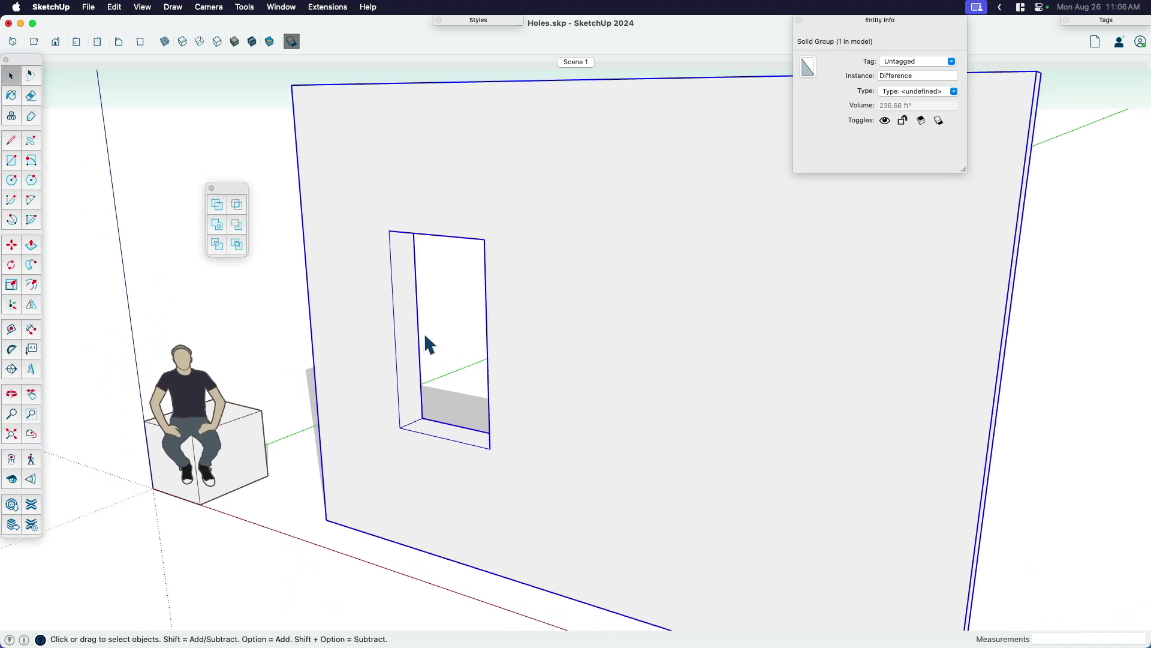
{"action": "mouse_move", "coordinate": [487, 277]}
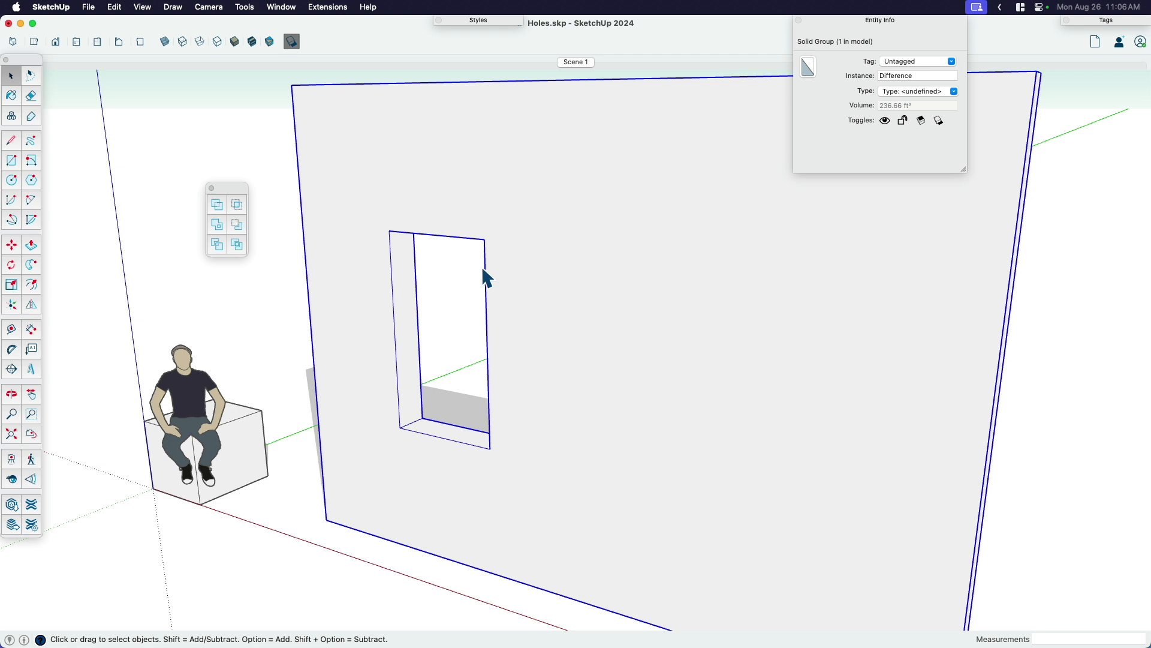
{"action": "mouse_move", "coordinate": [547, 375]}
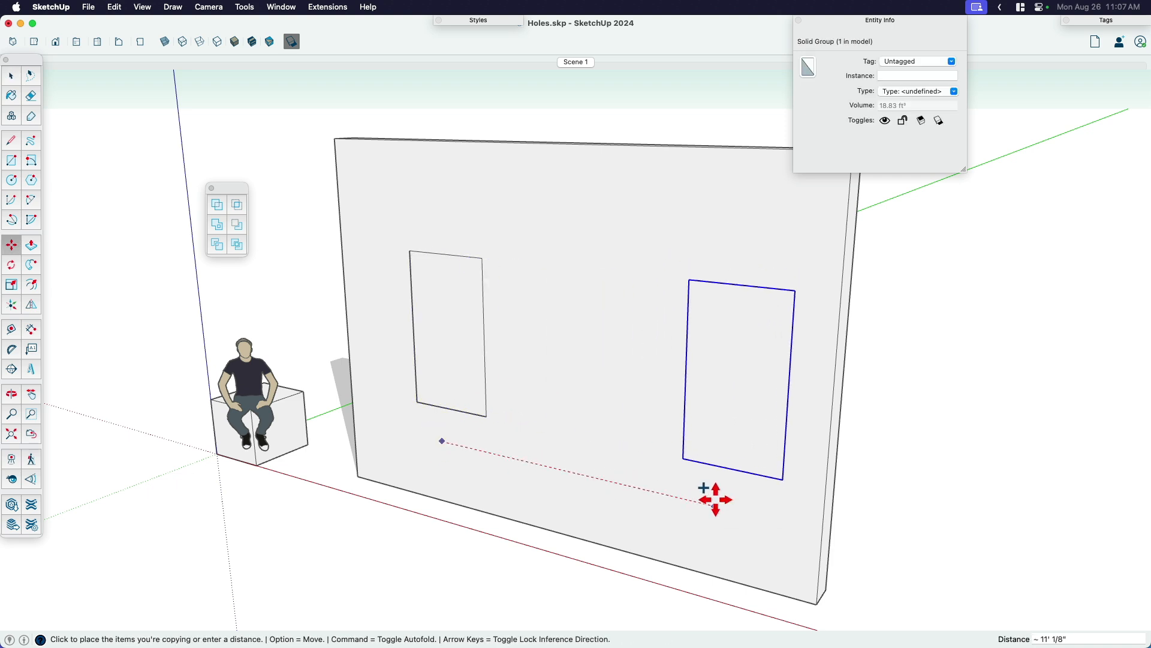
Copy the cutter along the wall, explode the three cutters into one box and position it in the wall.
{"action": "left_click", "coordinate": [715, 499]}
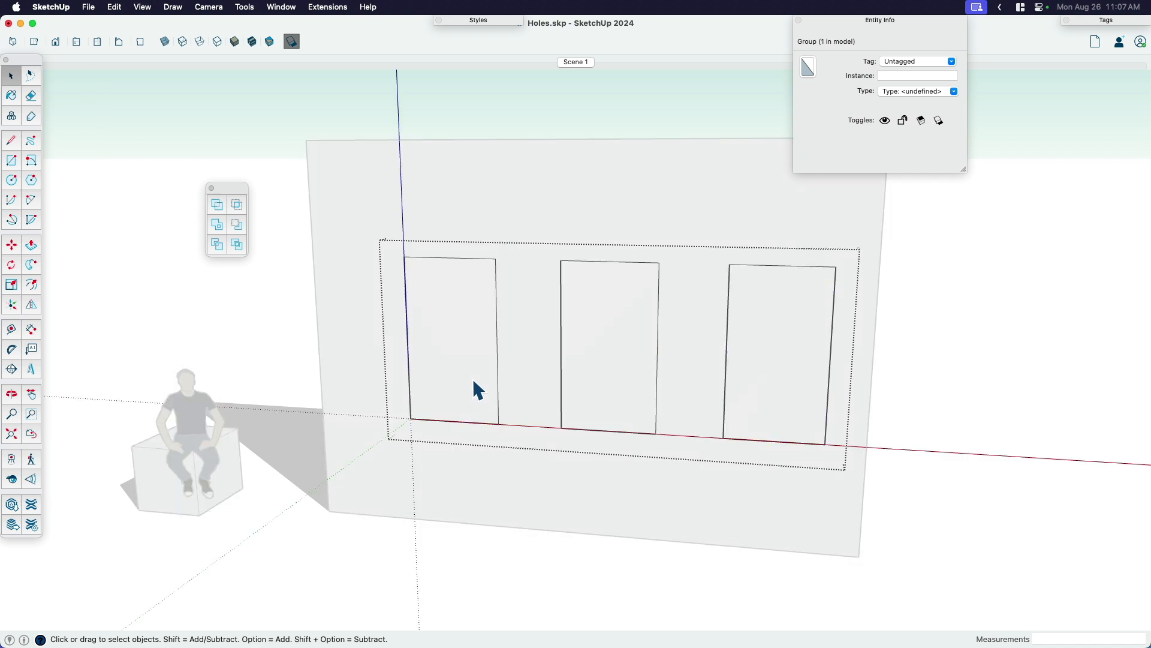
{"action": "right_click", "coordinate": [474, 385]}
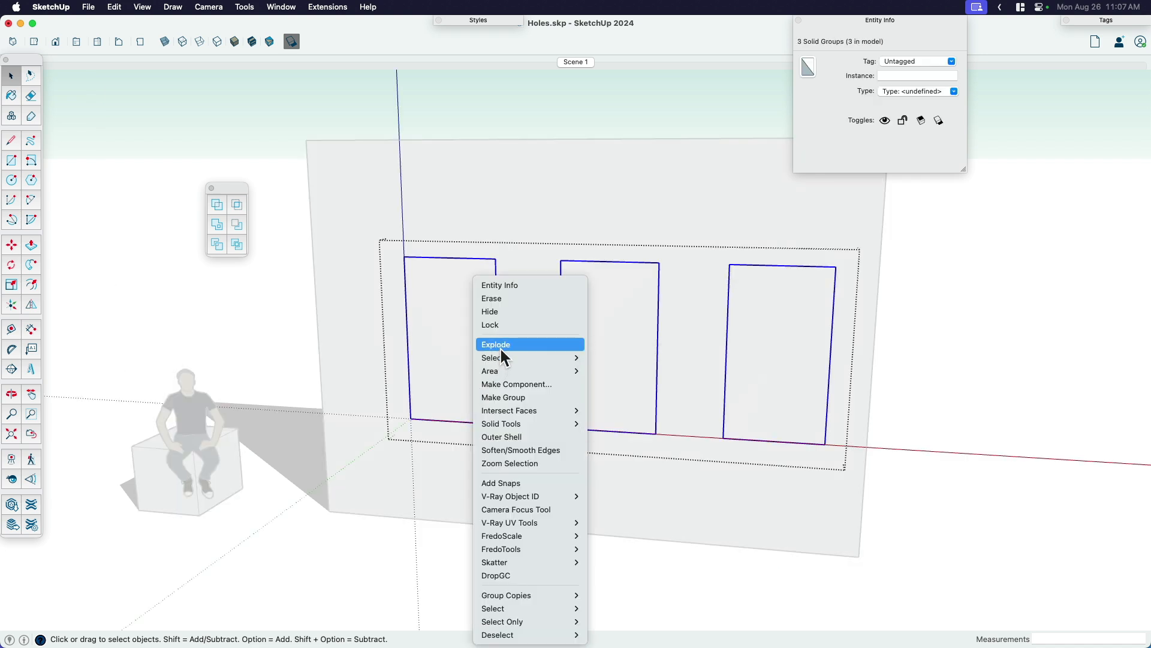
{"action": "left_click", "coordinate": [496, 344]}
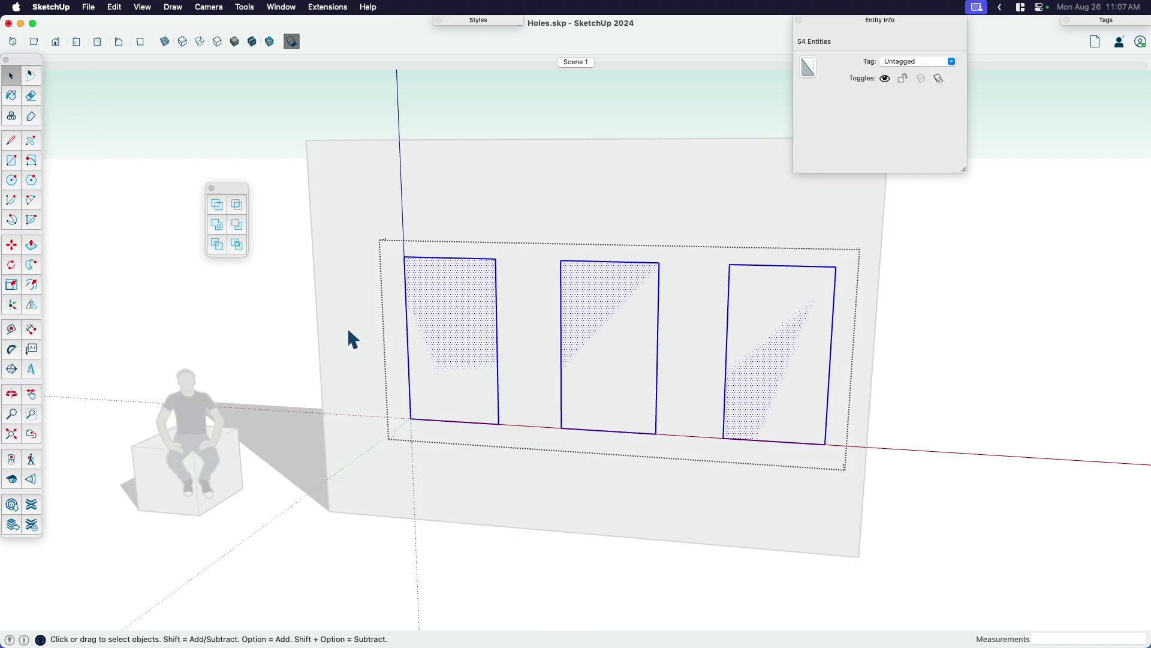
{"action": "left_click", "coordinate": [768, 376]}
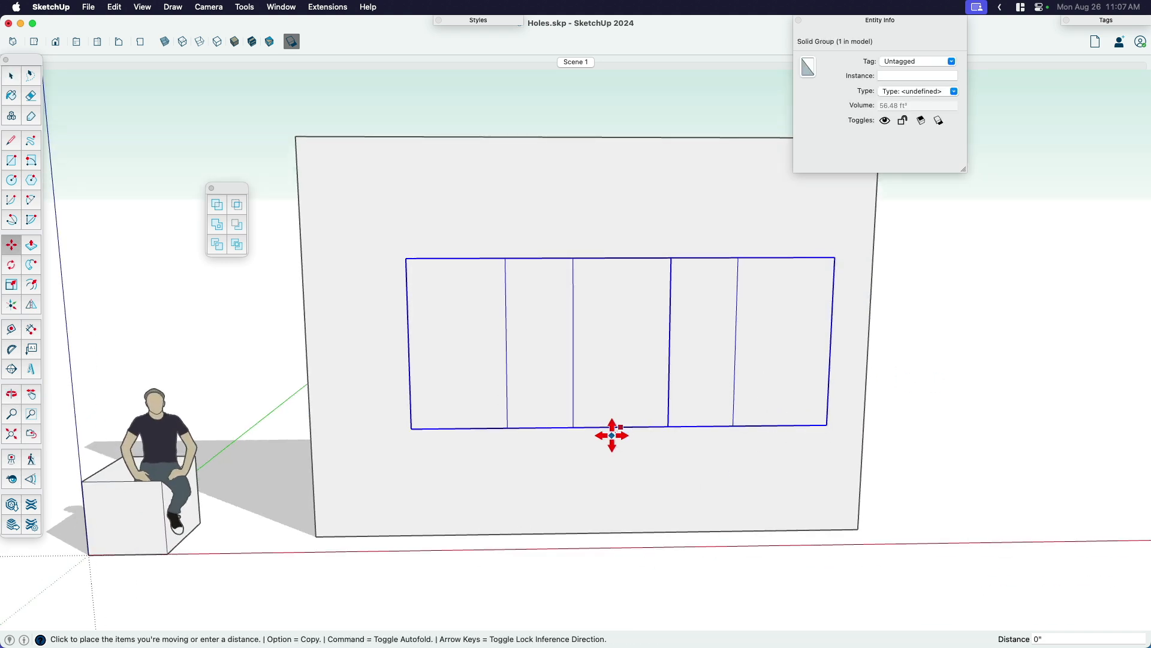
{"action": "left_click_drag", "start_coordinate": [611, 435], "coordinate": [587, 530]}
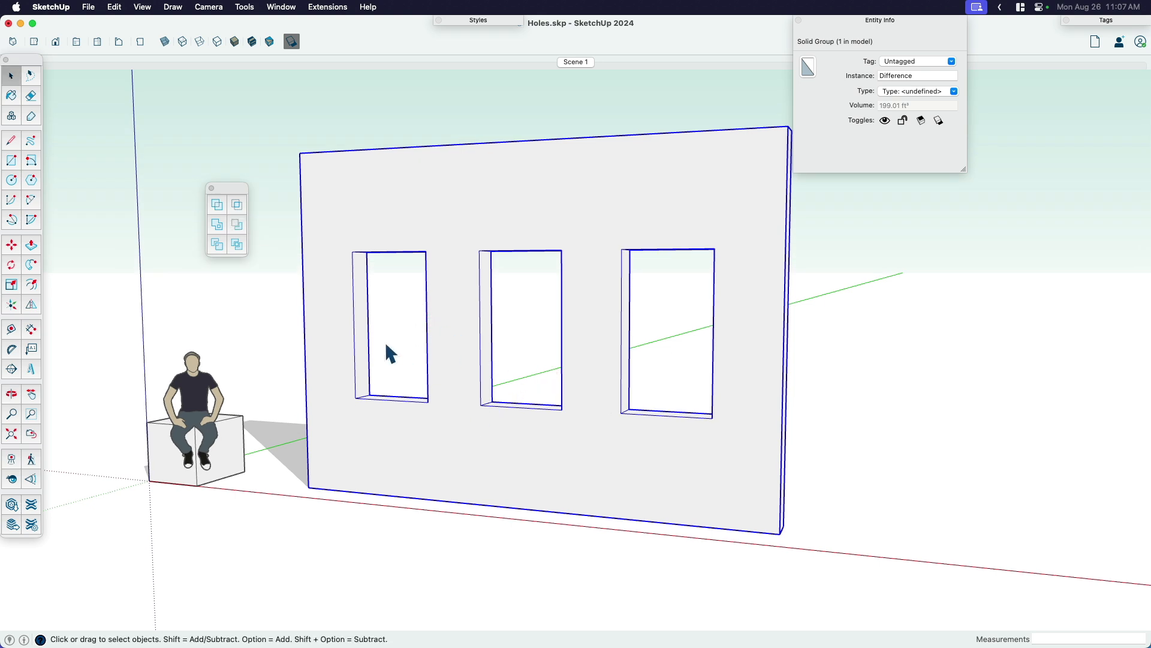
{"action": "mouse_move", "coordinate": [430, 323]}
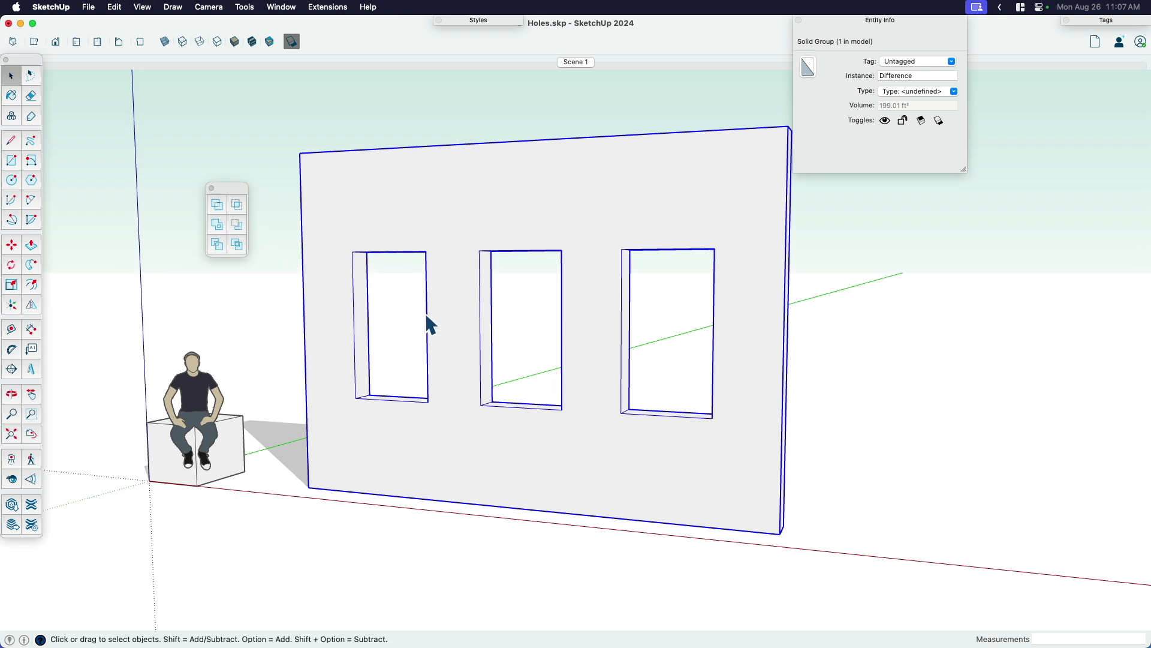
{"action": "left_click", "coordinate": [395, 452]}
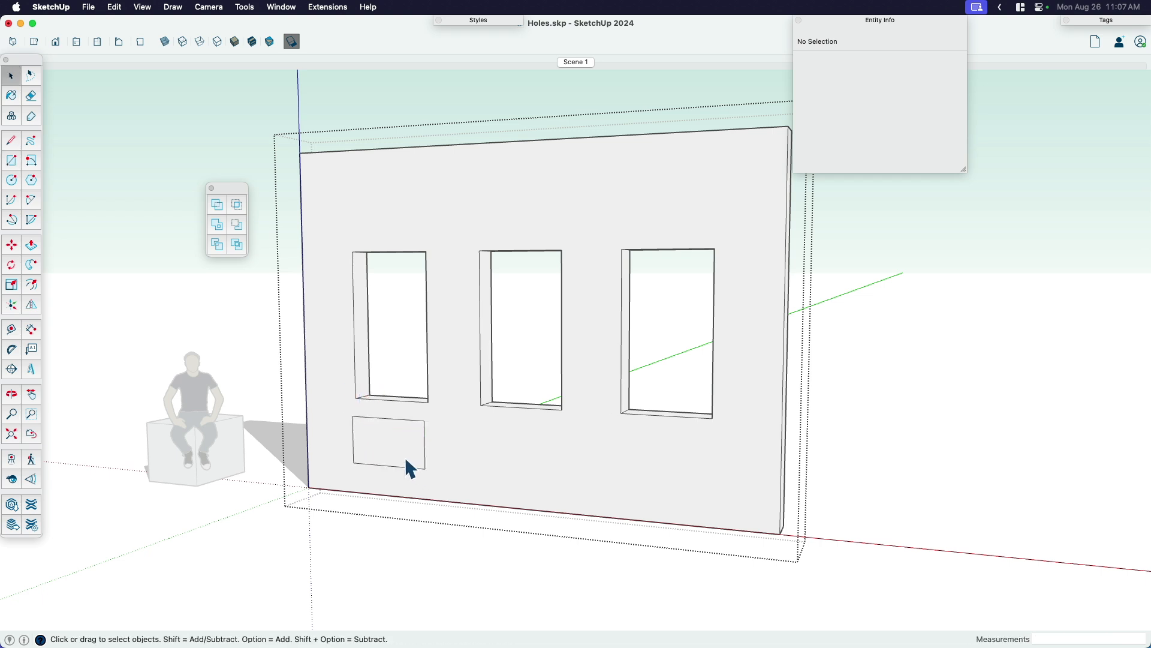
{"action": "left_click", "coordinate": [32, 245]}
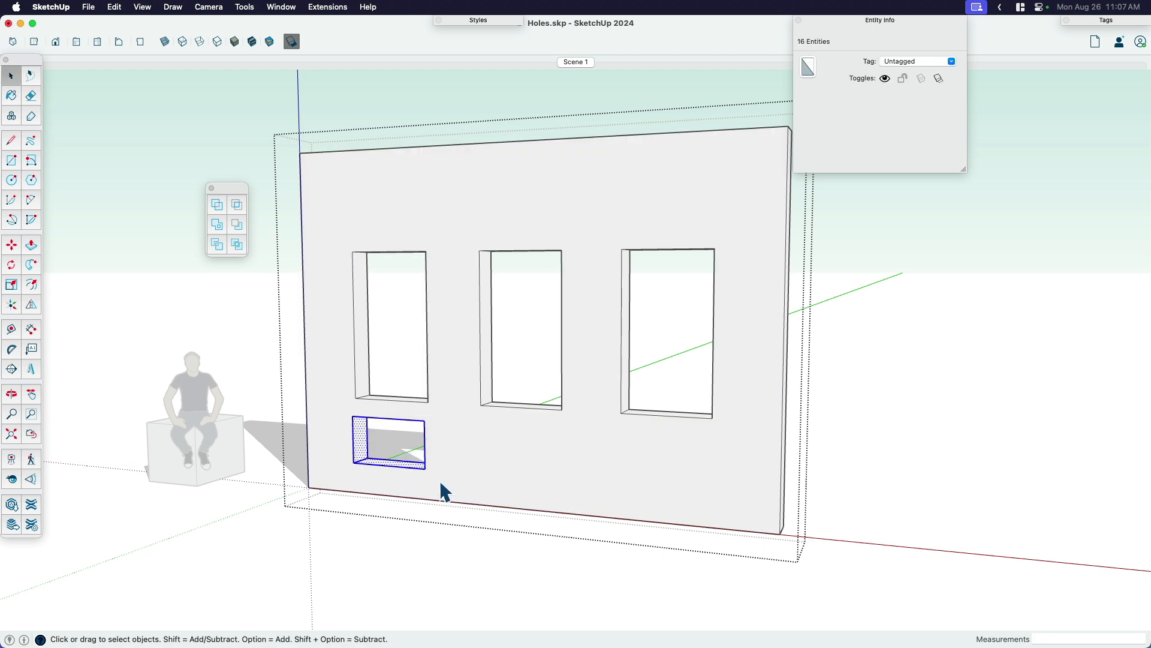
{"action": "left_click", "coordinate": [11, 245]}
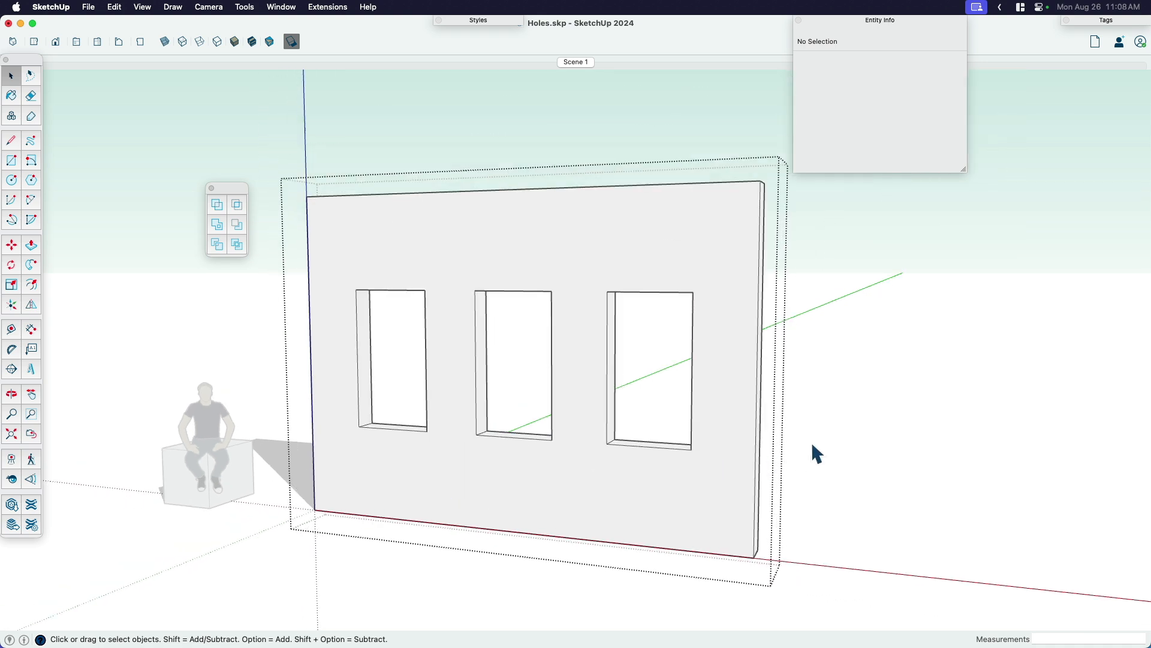
{"action": "left_click", "coordinate": [515, 331]}
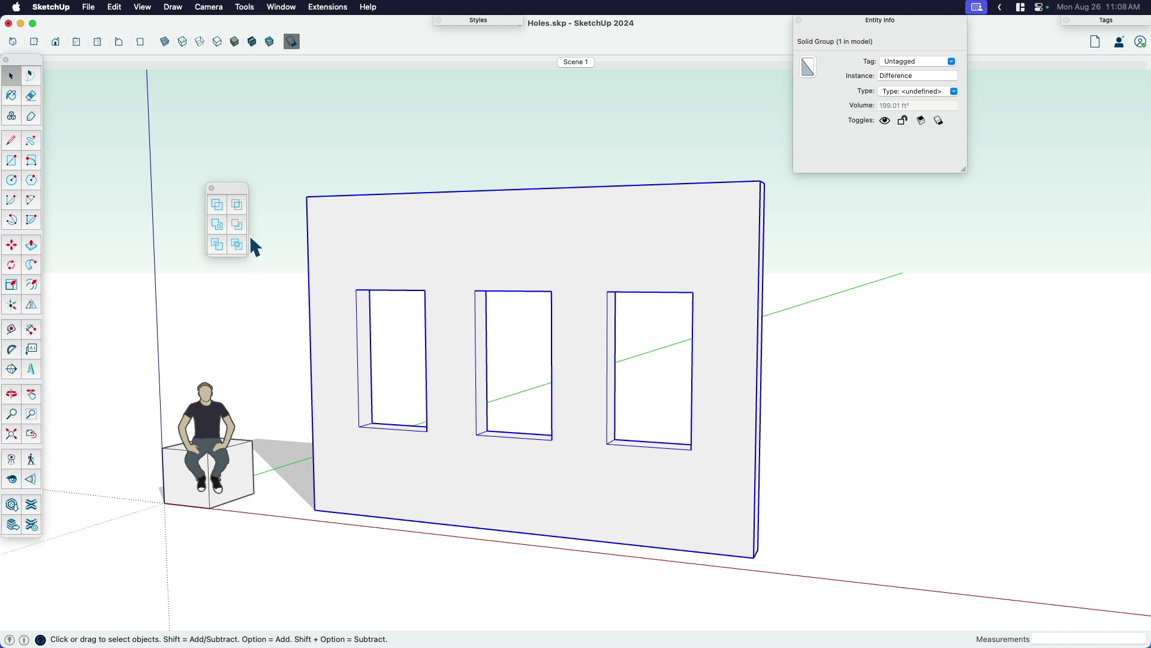
{"action": "mouse_move", "coordinate": [263, 231]}
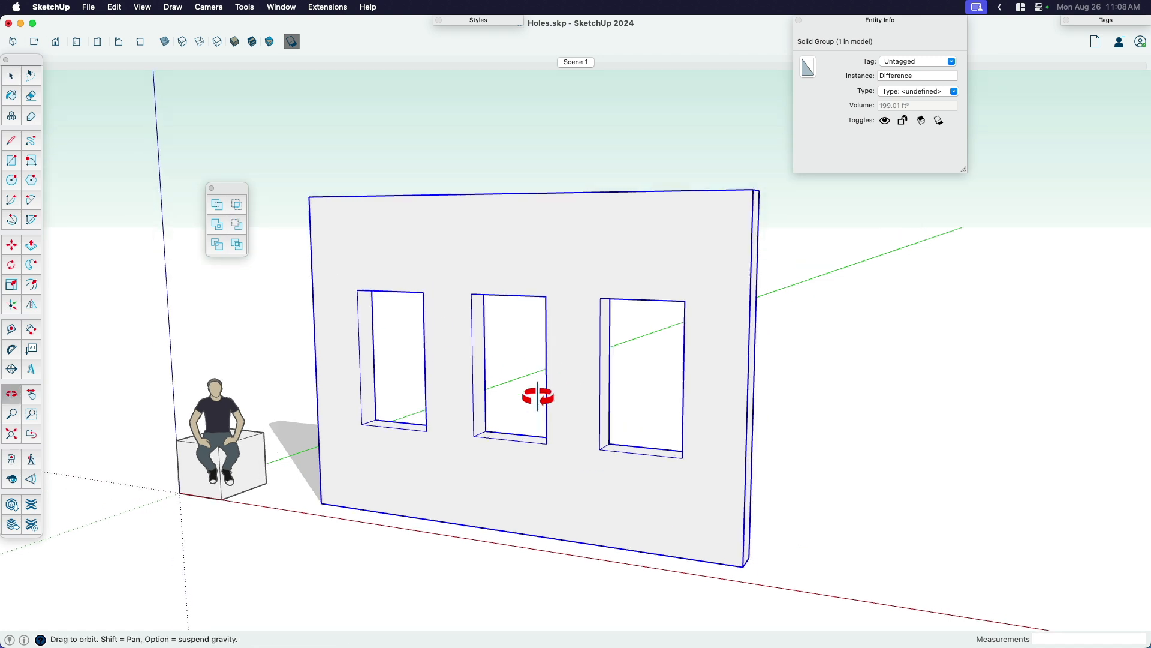
Reposition the single cutter box within the intact wall, viewed more from the side.
{"action": "left_click_drag", "start_coordinate": [539, 397], "coordinate": [525, 408]}
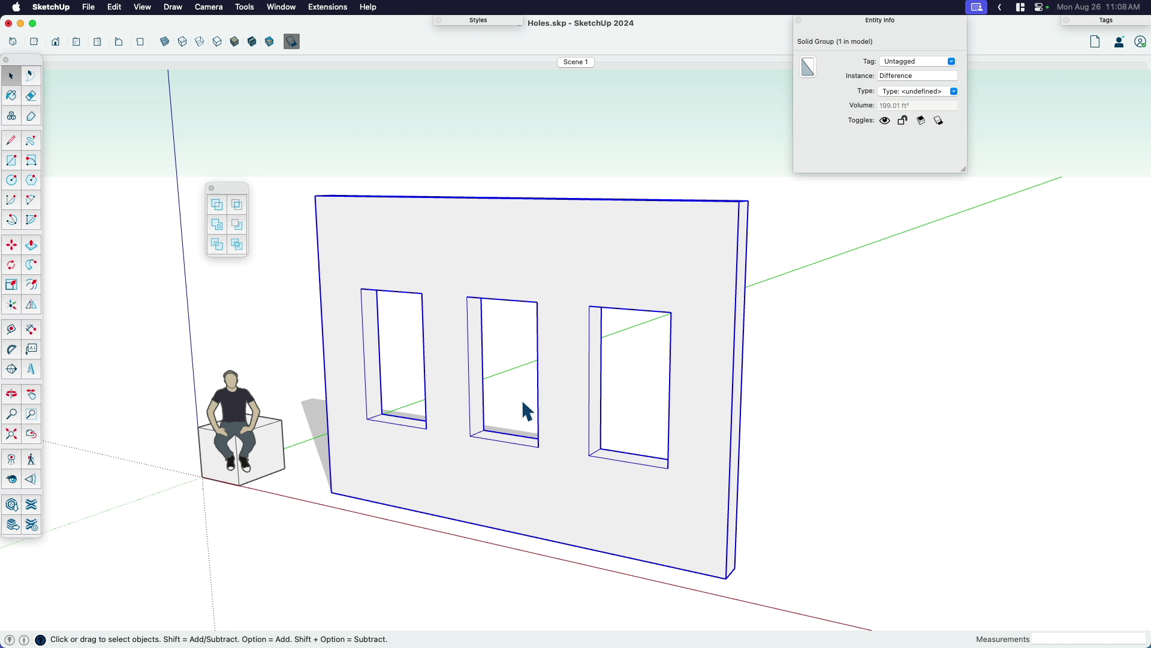
{"action": "mouse_move", "coordinate": [263, 216]}
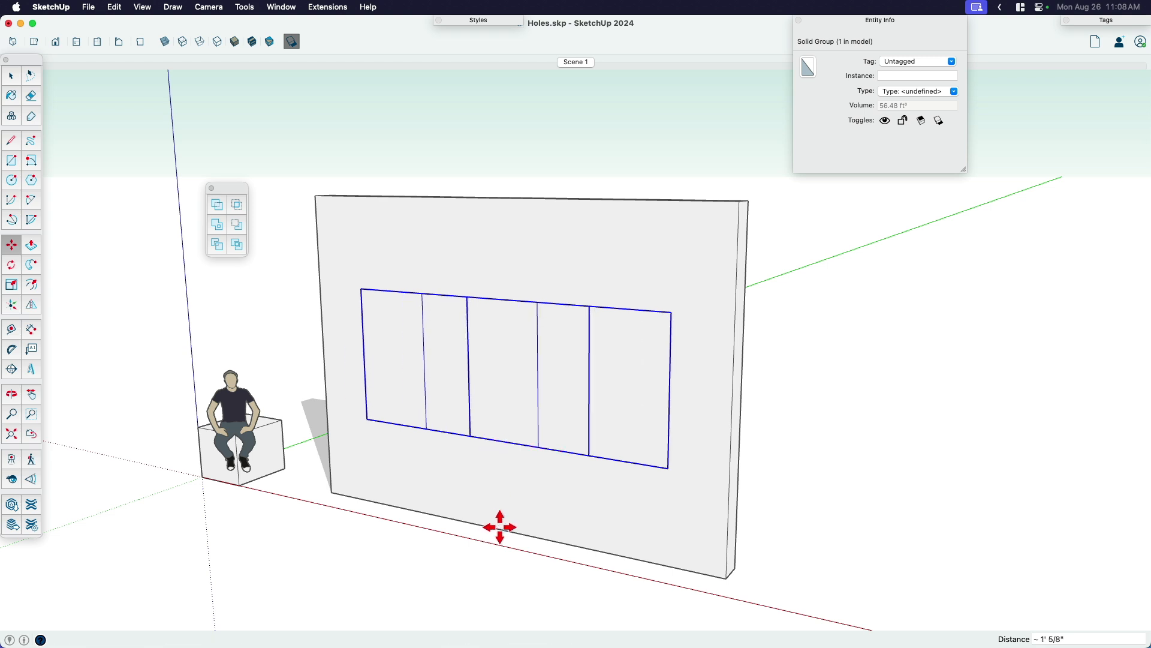
{"action": "left_click_drag", "start_coordinate": [500, 527], "coordinate": [533, 251]}
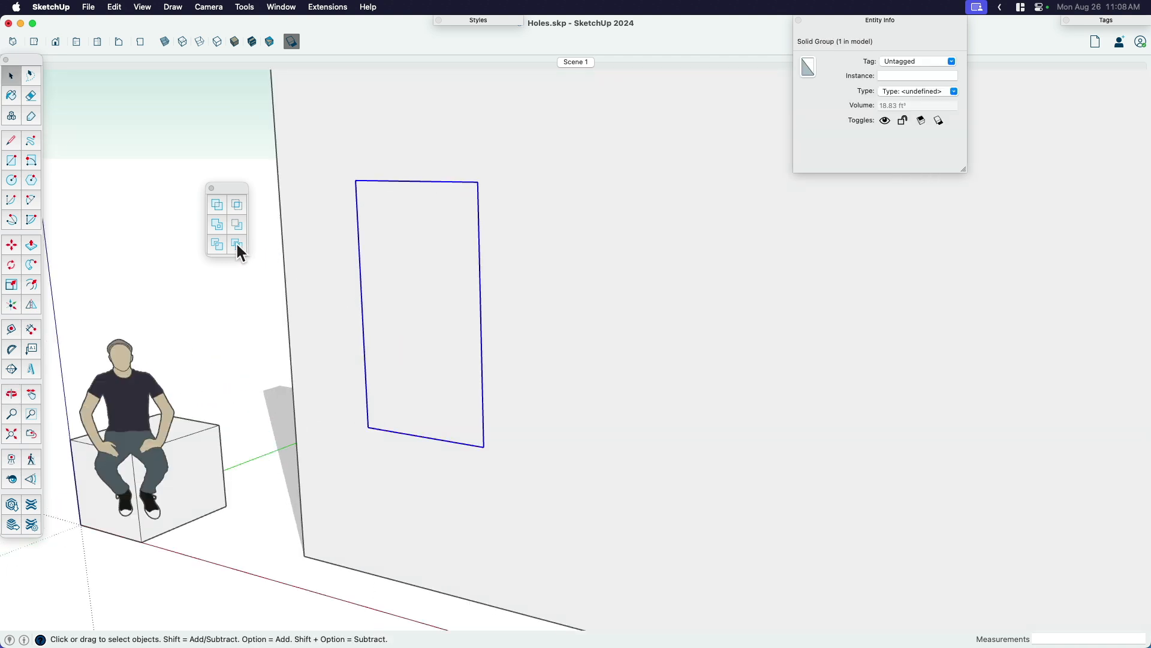
{"action": "mouse_move", "coordinate": [236, 243]}
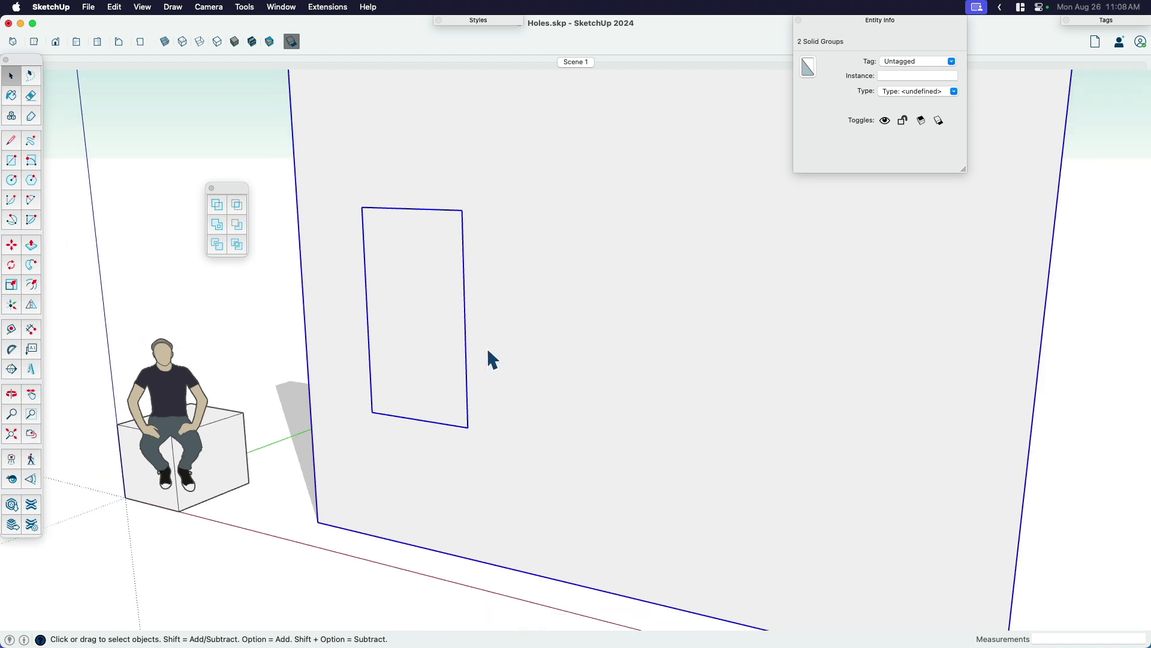
{"action": "mouse_move", "coordinate": [242, 250]}
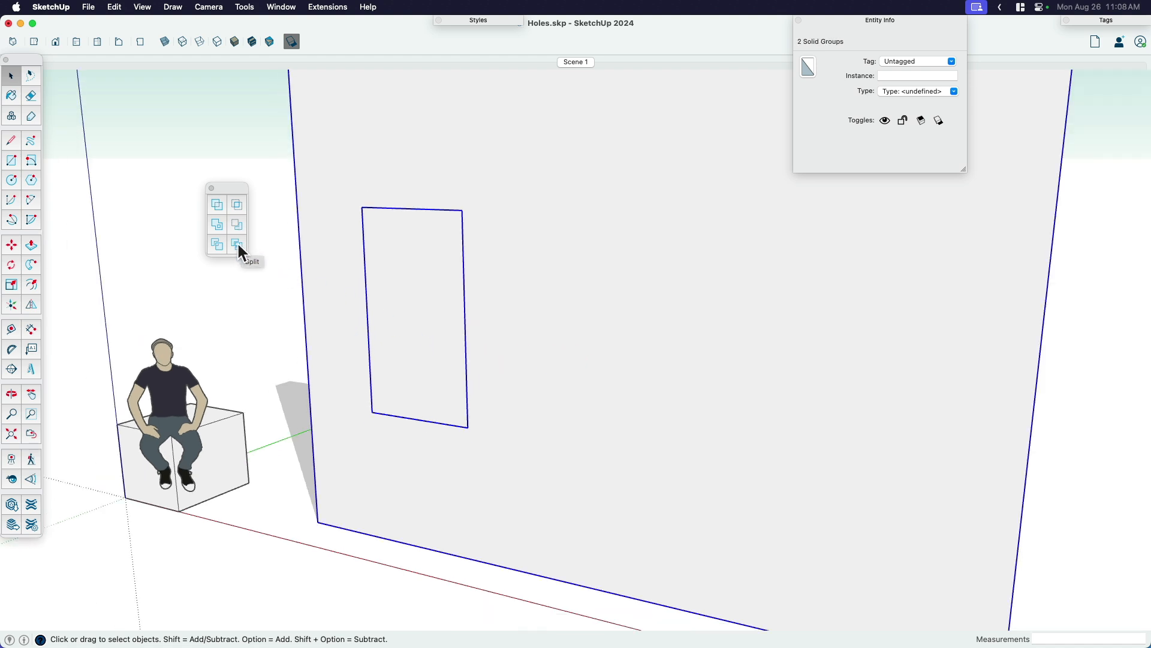
Split wall and cutter with Solid Tools, pulling the Intersection piece out and back into the opening.
{"action": "left_click", "coordinate": [452, 353]}
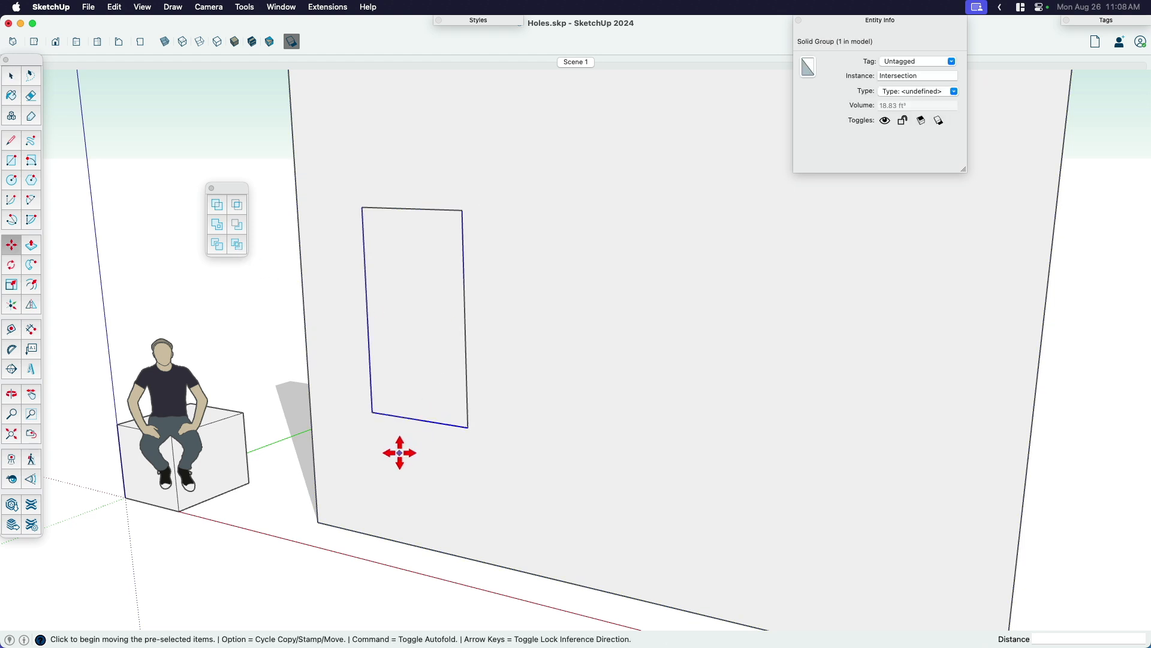
{"action": "left_click_drag", "start_coordinate": [401, 452], "coordinate": [511, 501]}
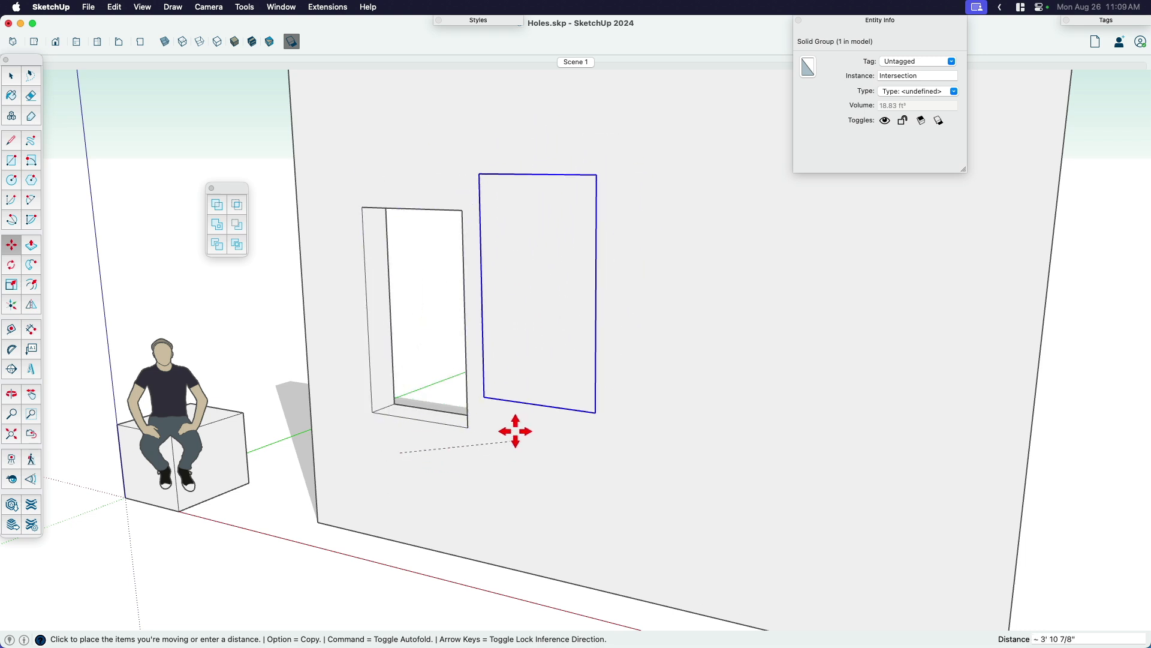
{"action": "left_click_drag", "start_coordinate": [515, 431], "coordinate": [469, 462]}
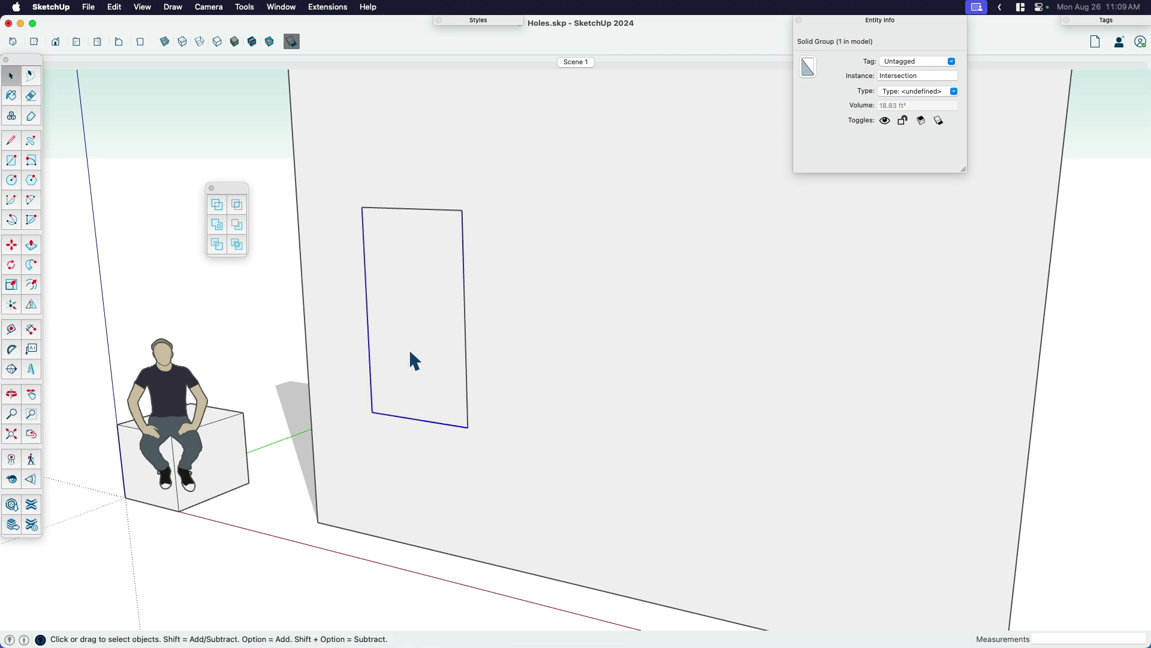
Make the cut piece a component named Intersection and select its inset front face for the frame.
{"action": "right_click", "coordinate": [411, 360]}
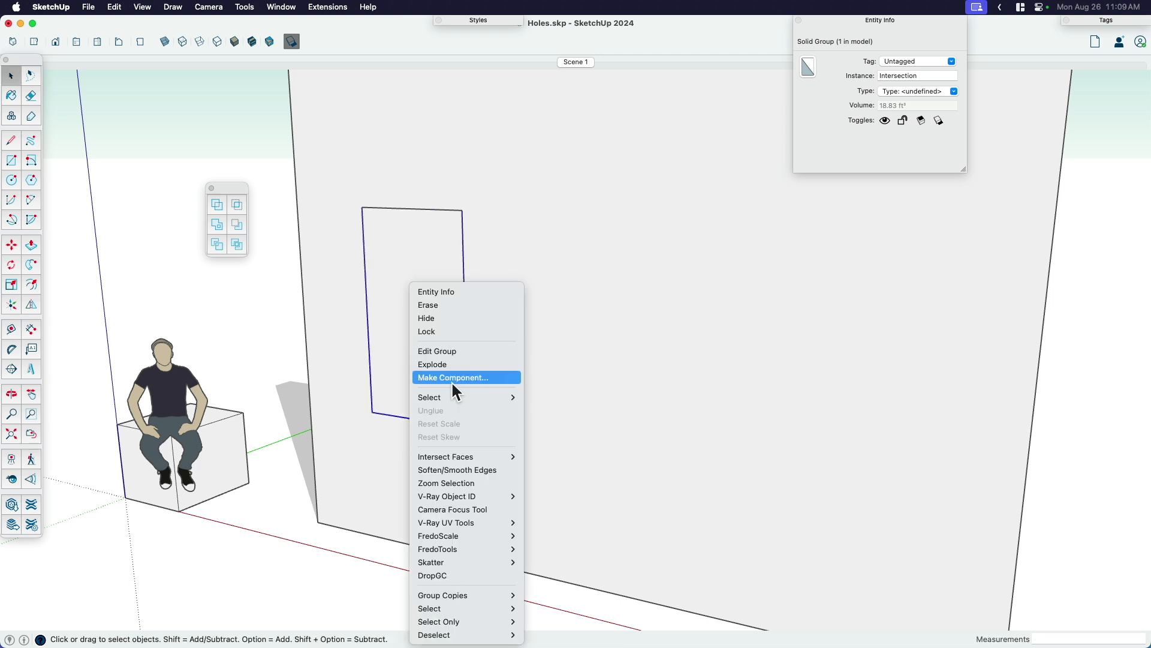
{"action": "left_click", "coordinate": [452, 378]}
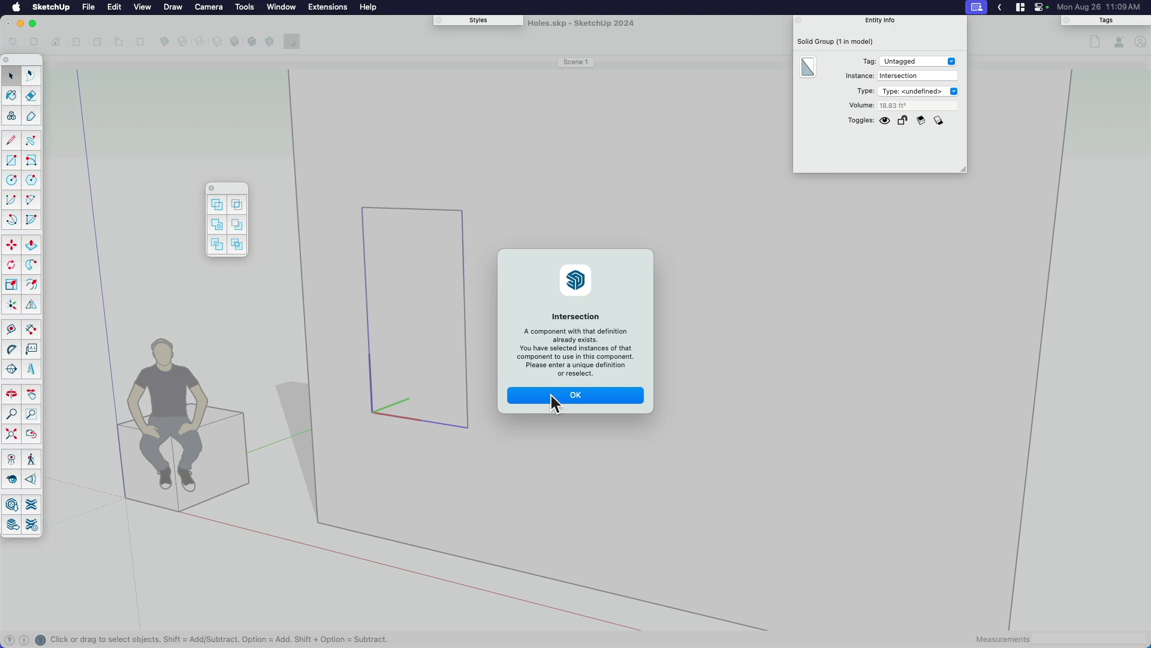
{"action": "left_click", "coordinate": [574, 394]}
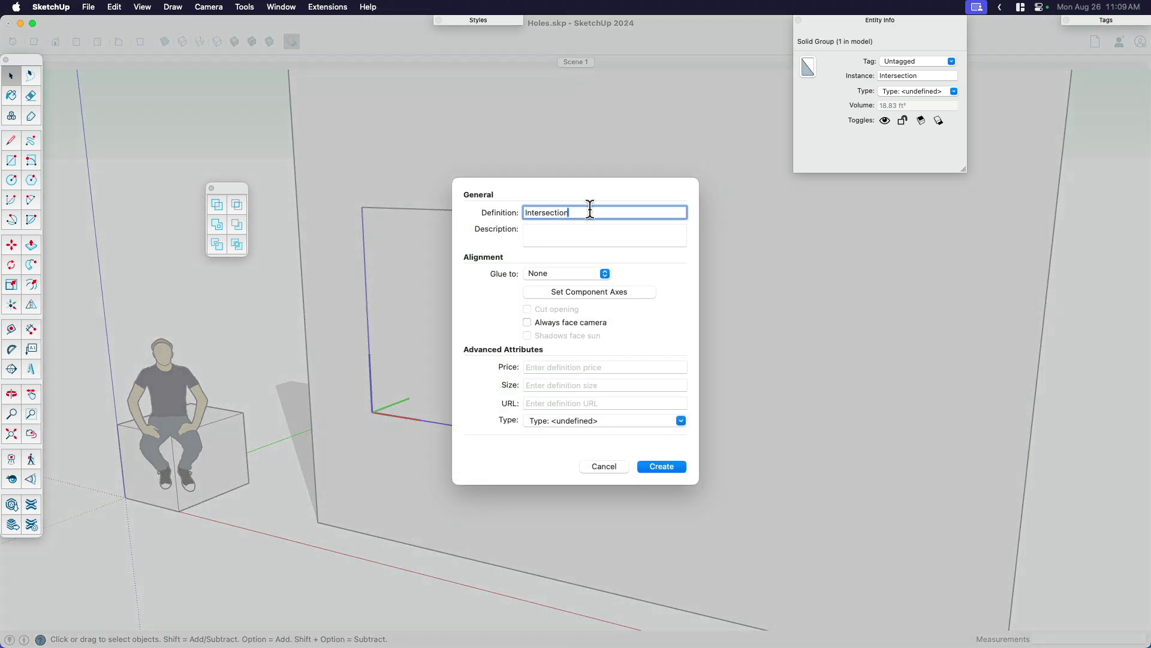
{"action": "left_click", "coordinate": [659, 467]}
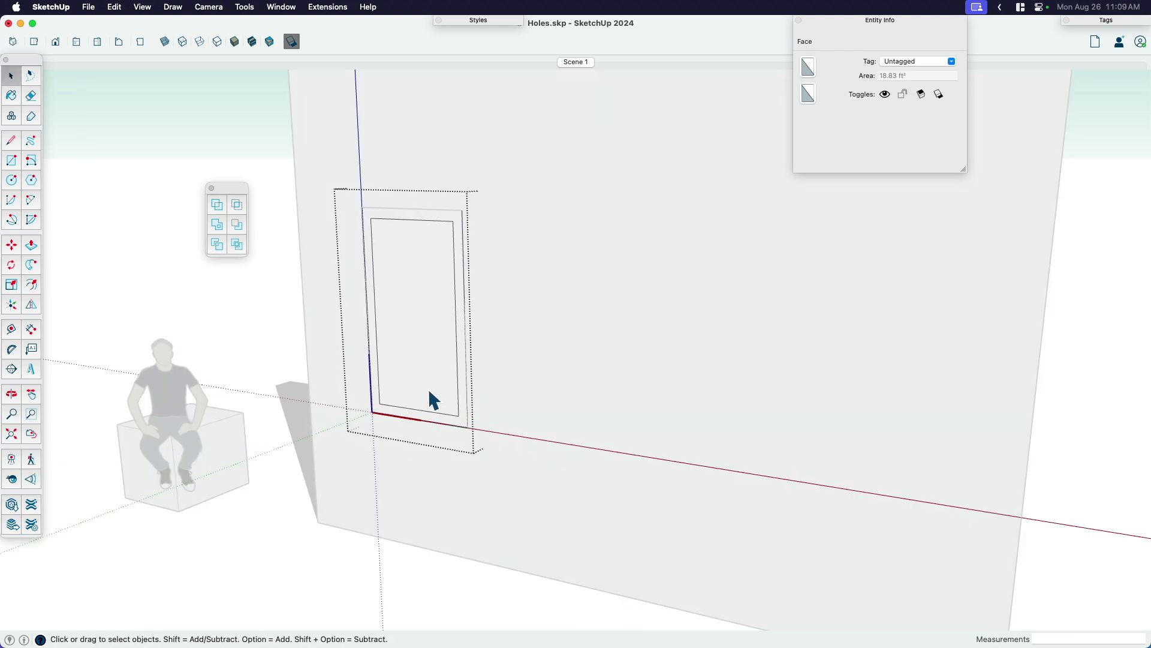
{"action": "left_click", "coordinate": [31, 244]}
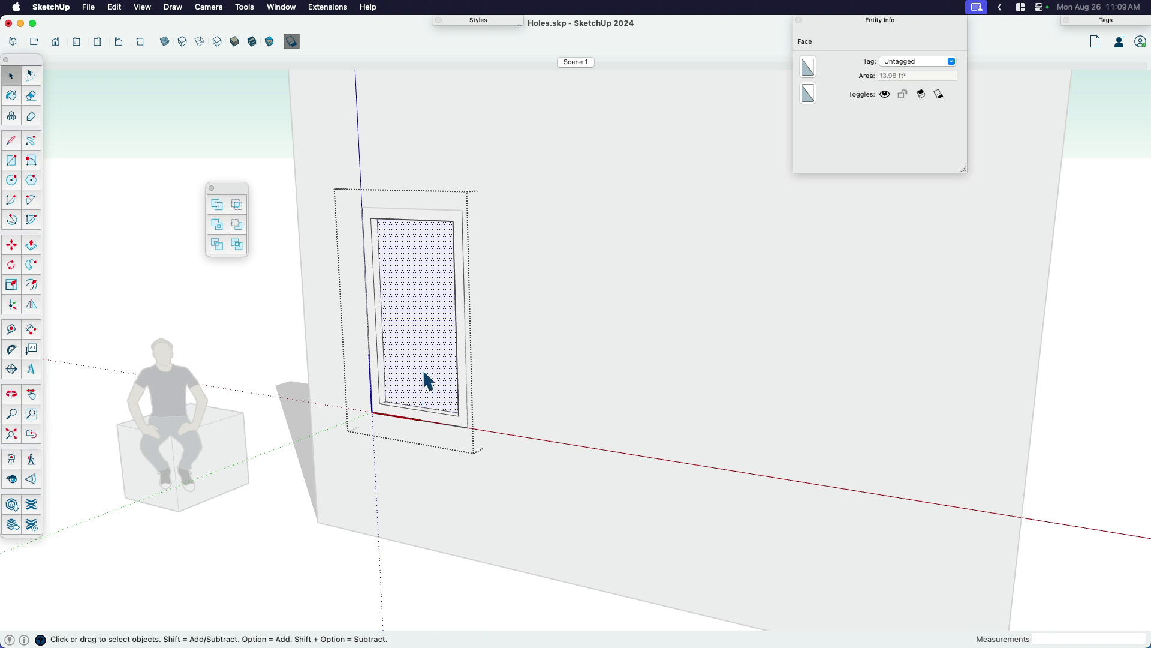
Push the inner face through to hollow the frame and finish it as an aluminium window.
{"action": "left_click", "coordinate": [31, 244]}
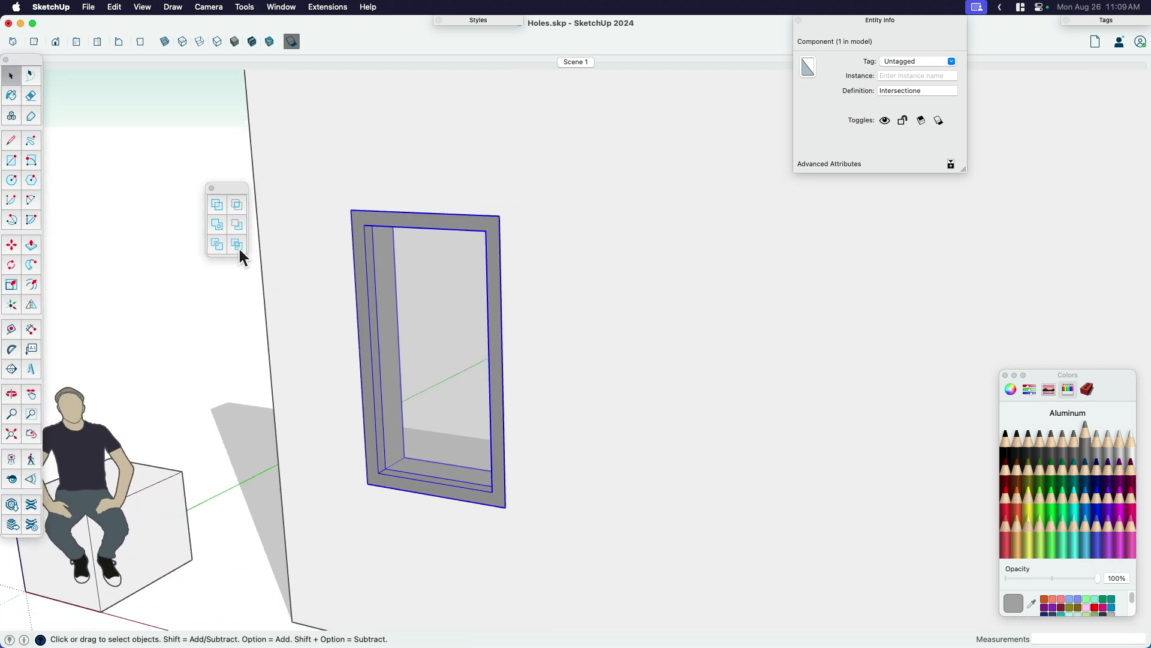
{"action": "left_click_drag", "start_coordinate": [243, 255], "coordinate": [176, 234]}
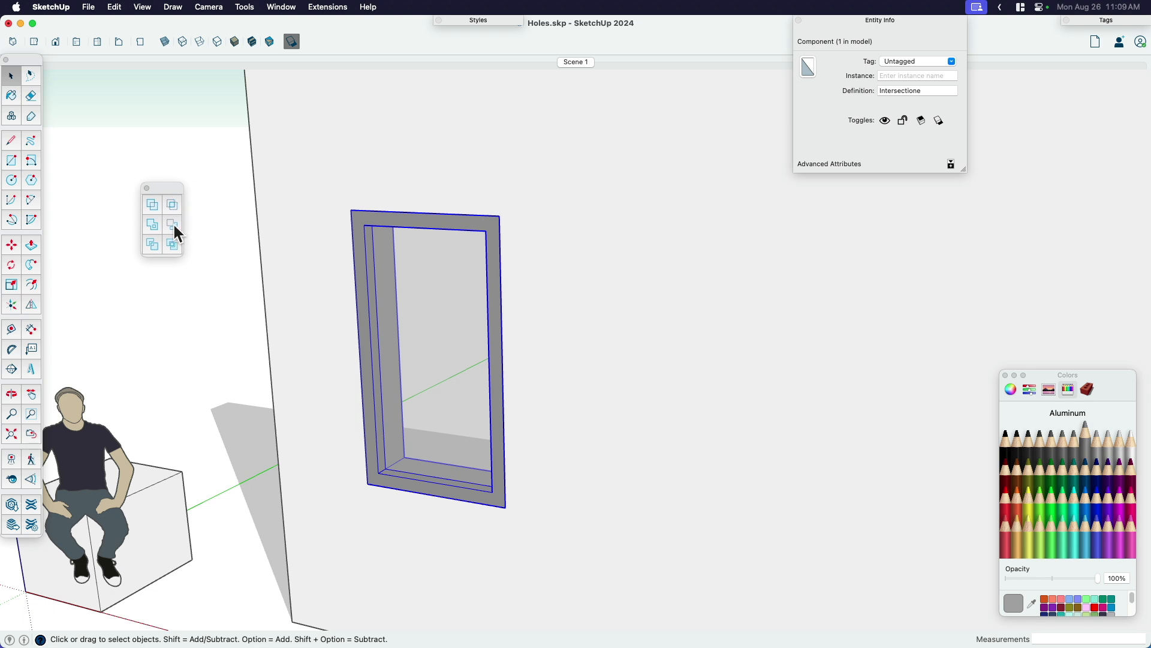
{"action": "mouse_move", "coordinate": [171, 224]}
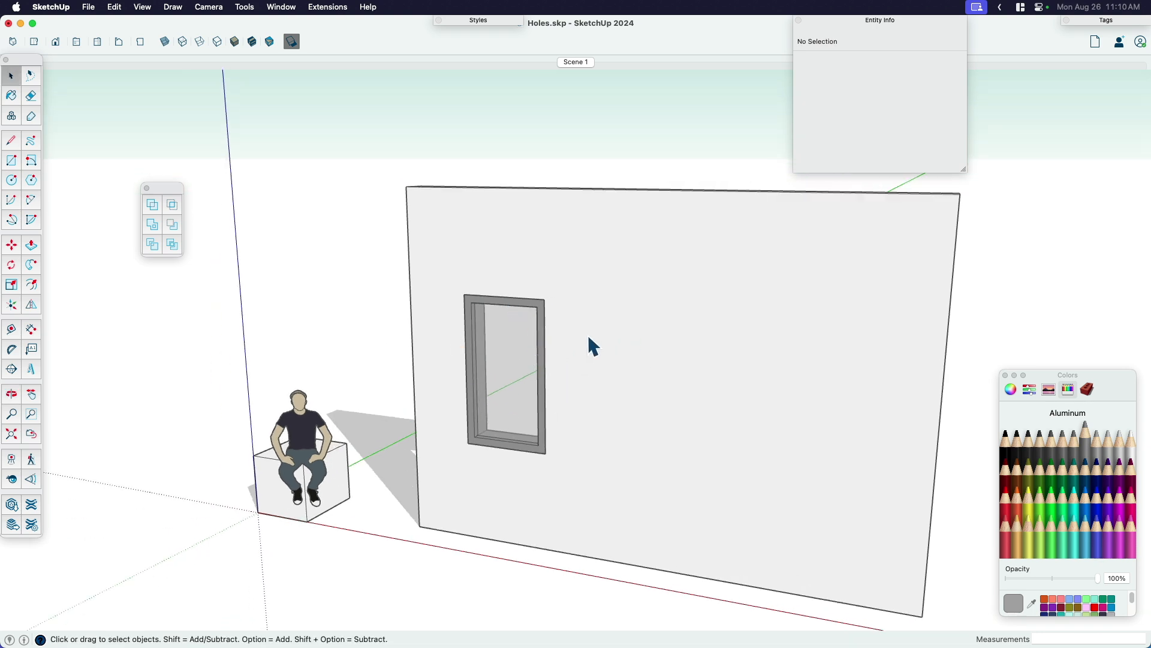
Play the YouTube video 'Double Cut from mind-sight-studio' and skip ahead to about 4:35.
{"action": "left_click_drag", "start_coordinate": [593, 347], "coordinate": [580, 433]}
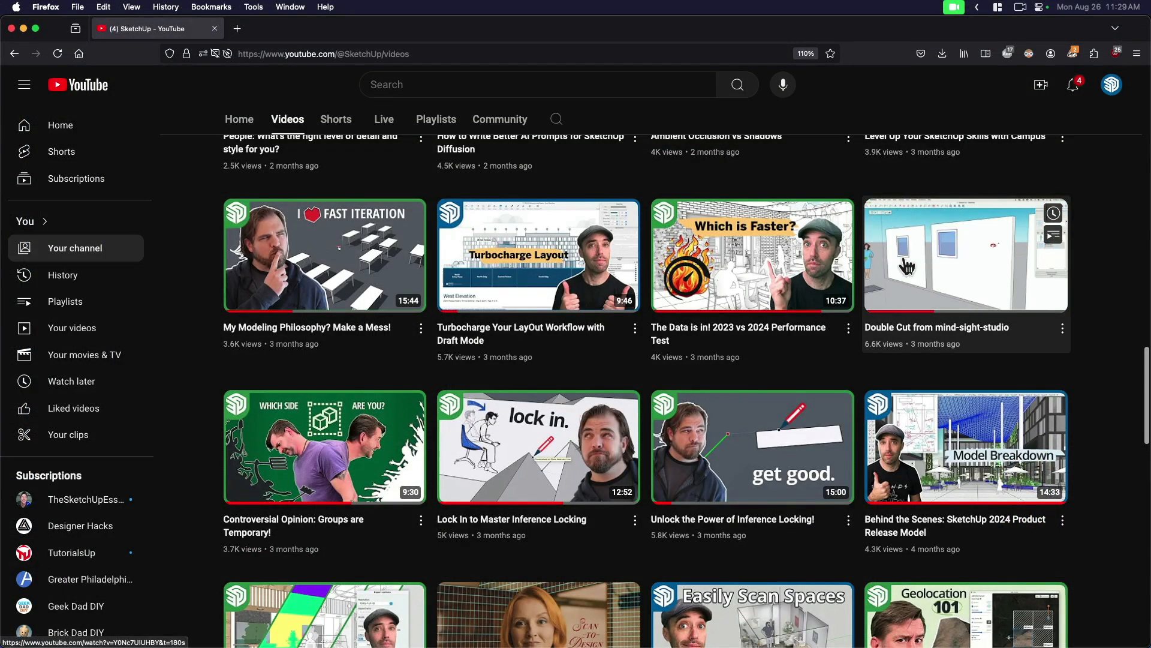
{"action": "left_click", "coordinate": [964, 254]}
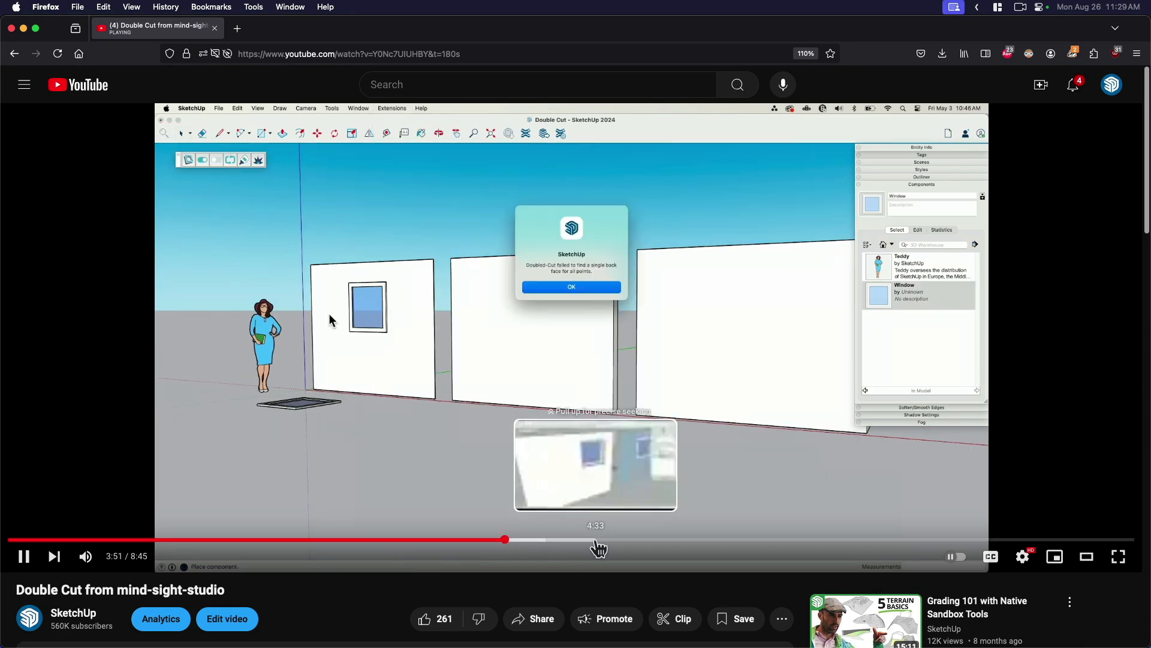
{"action": "left_click_drag", "start_coordinate": [504, 540], "coordinate": [599, 539]}
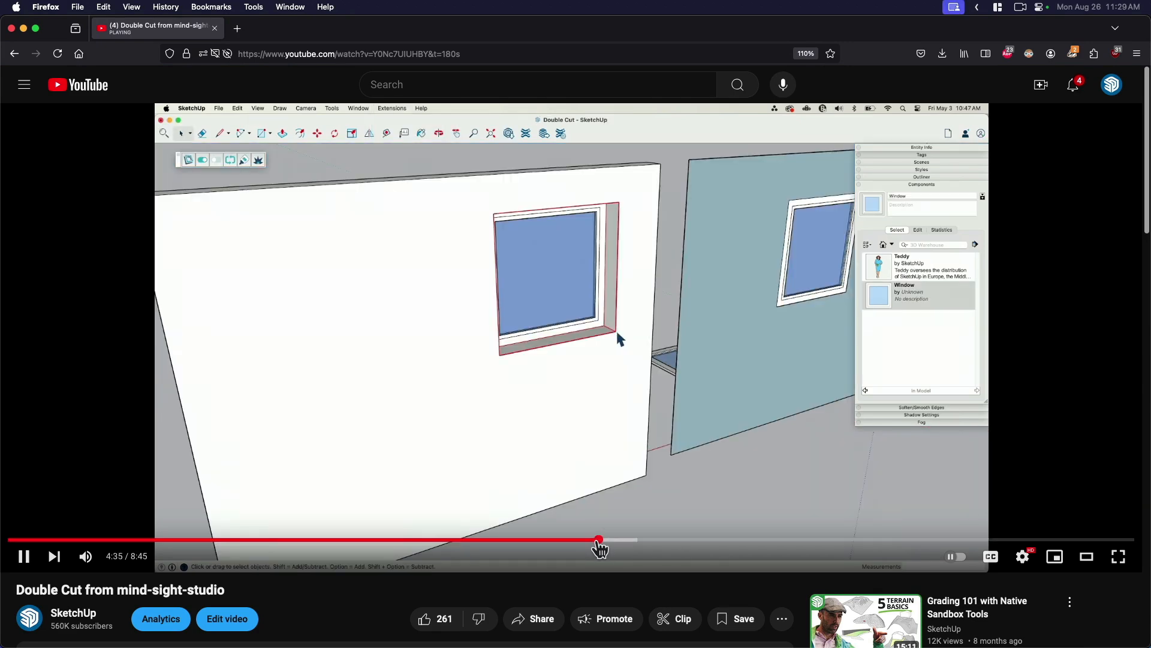